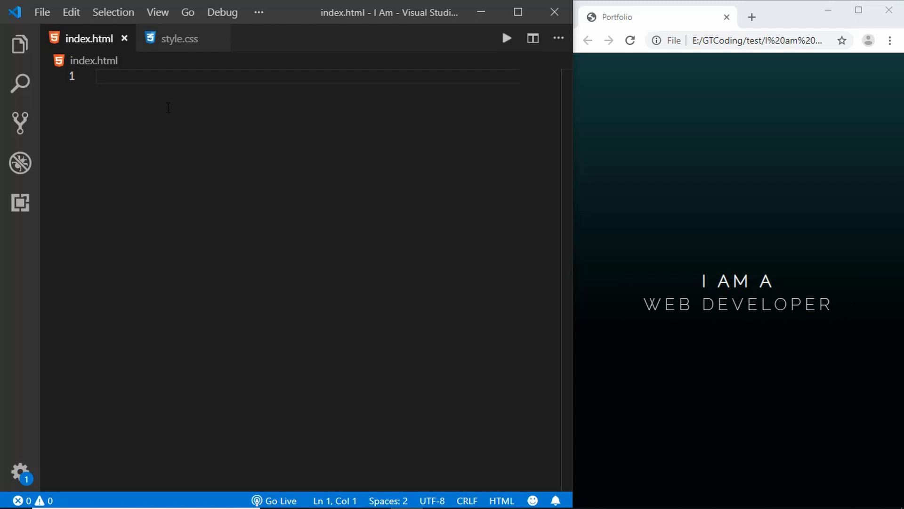
- Generate HTML boilerplate in index.html and title the page GTCoding
text(!DOCTYPE html>)
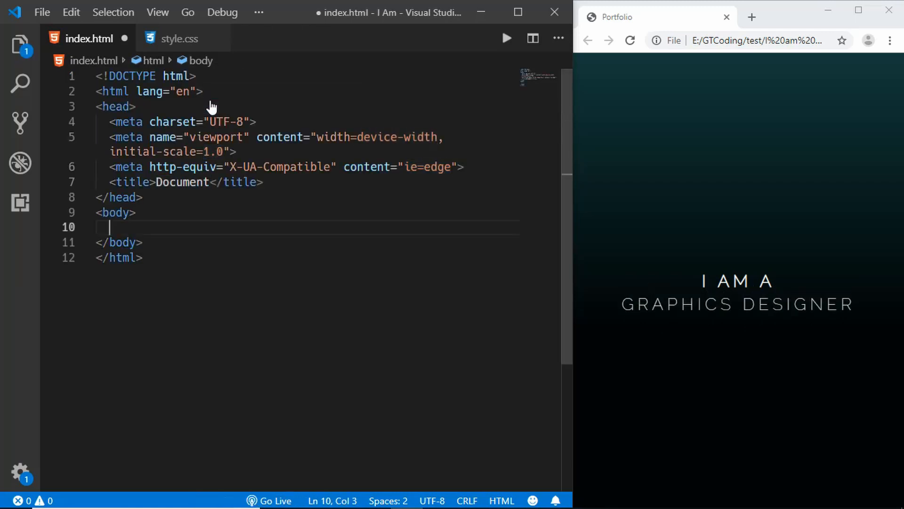
text(GTC)
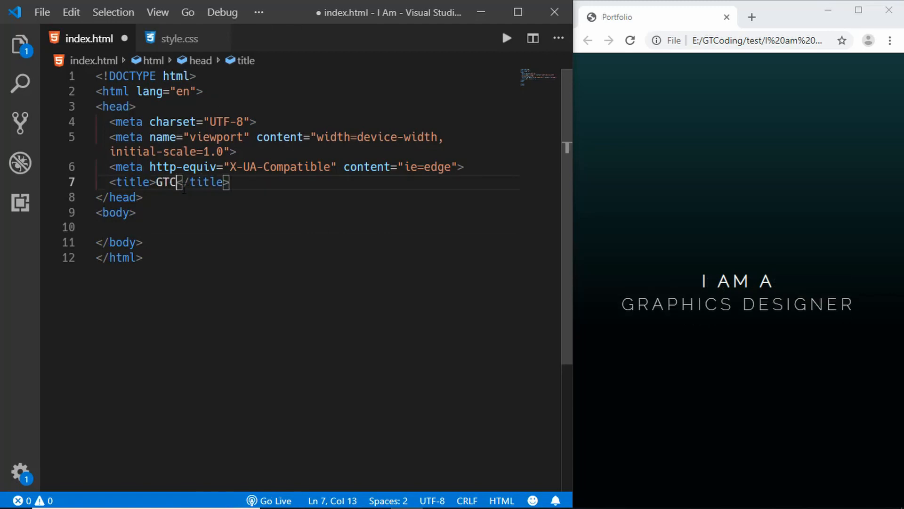
text(oding)
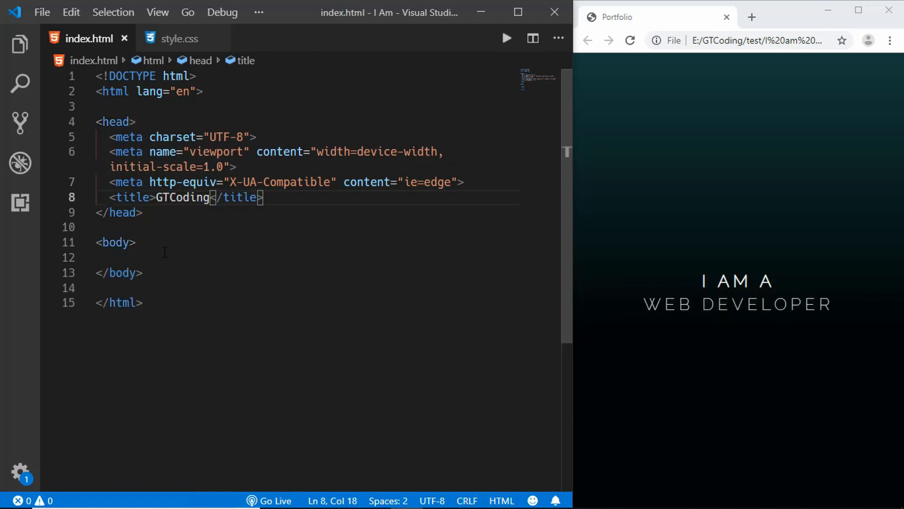
- Serve index.html in the browser with Live Server
right_click(164, 252)
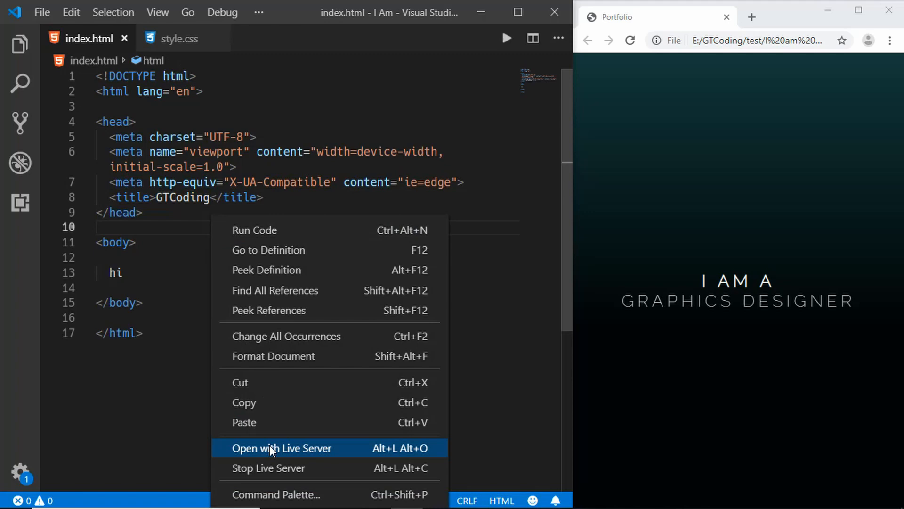
click(281, 448)
text(<link rel="stylesheet" href="style.css">)
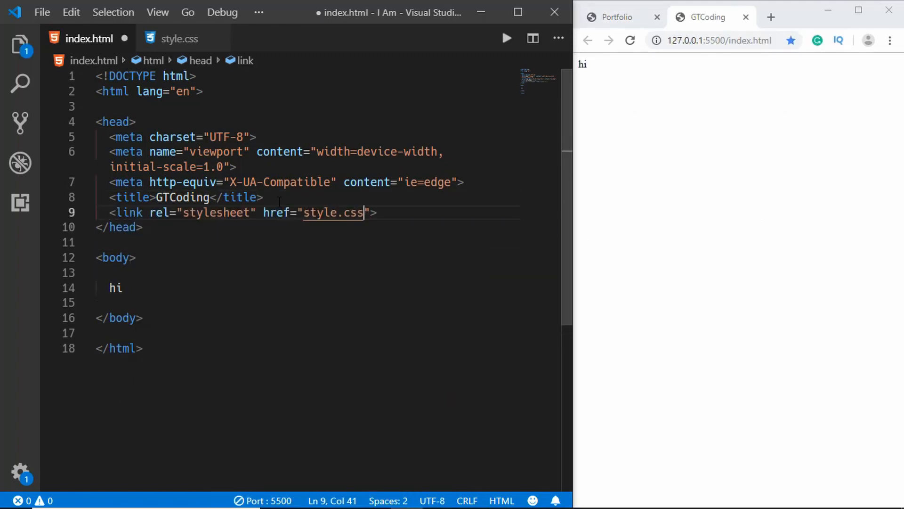
- Replace 'hi' with a header containing div.container and an h1 reading 'I am a'
double_click(114, 288)
text(<header></header>)
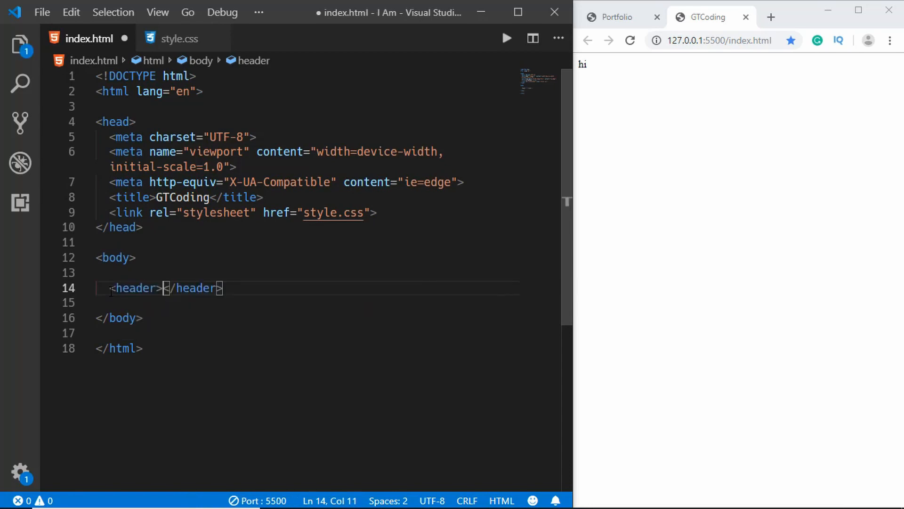
key(Enter)
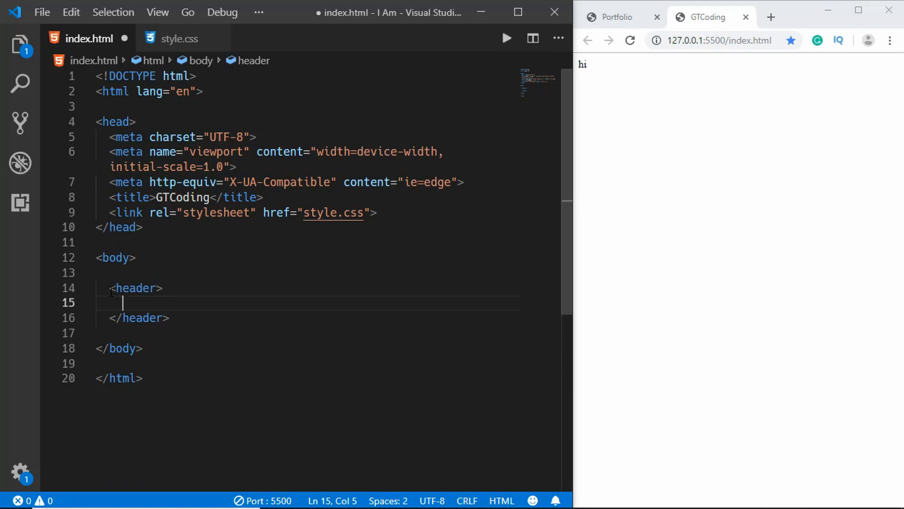
text(.conai)
text(h)
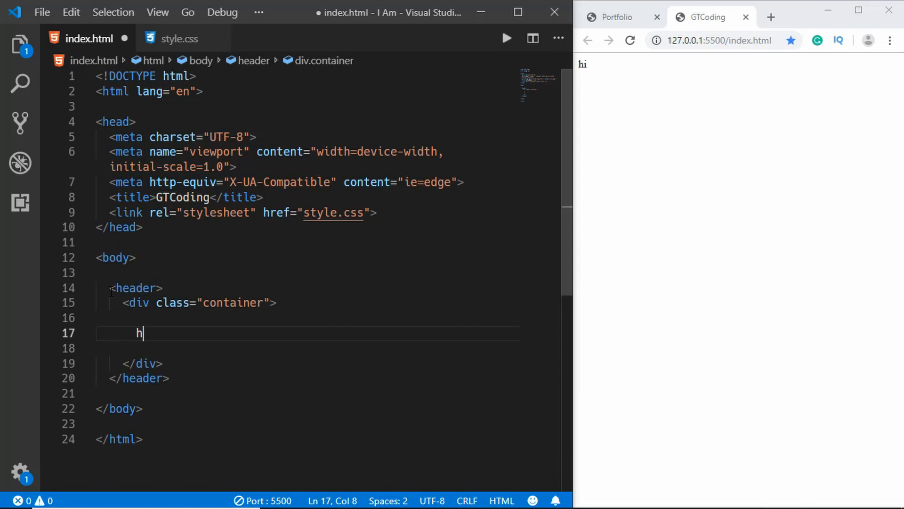
text(1>I am</h1>)
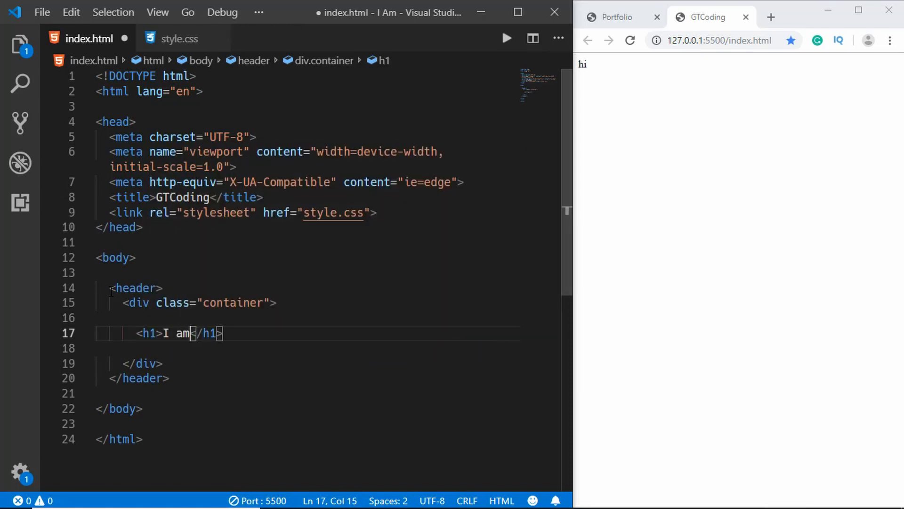
text(a)
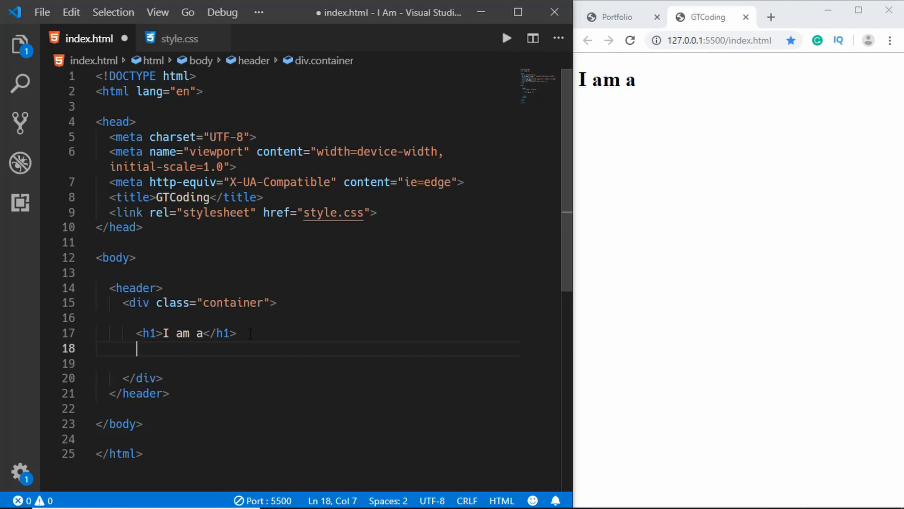
- Add span.title1 'Web Developer' and span.title2 'Graphics Designer' inside the container
text(span.)
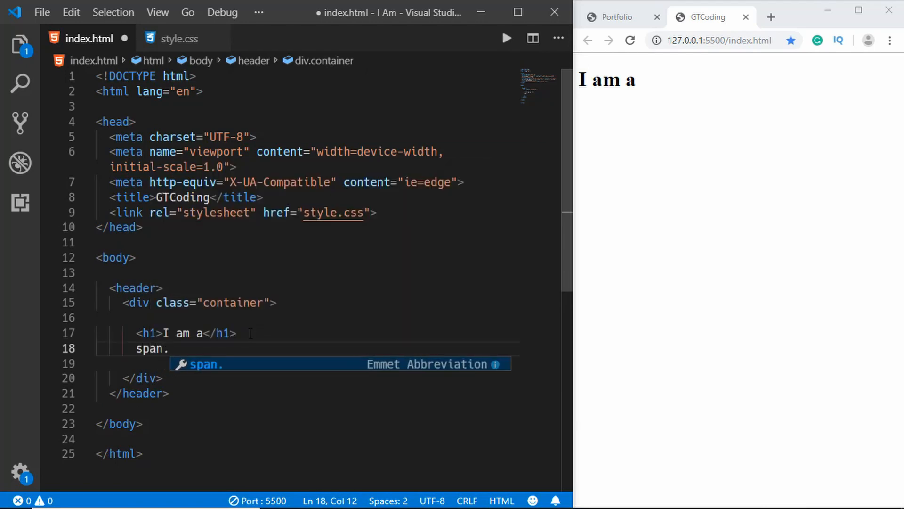
text(title1">W</span>)
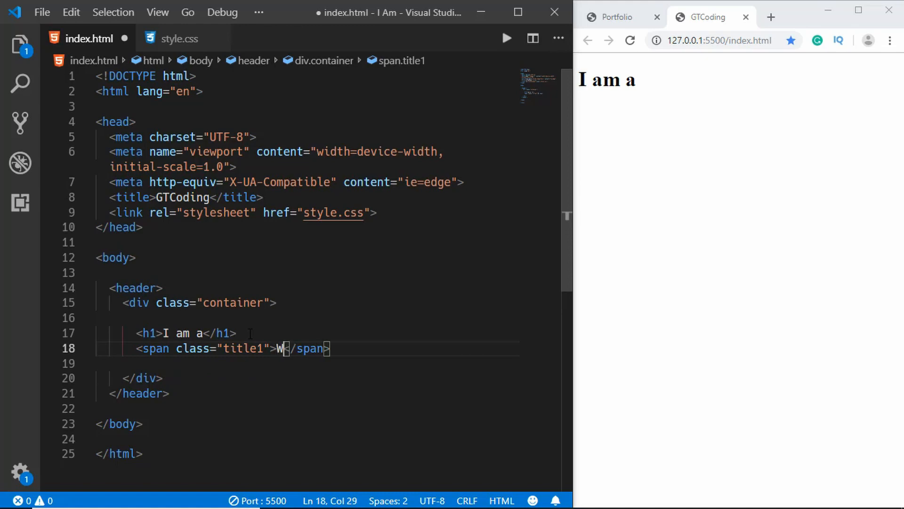
text(eb Developers)
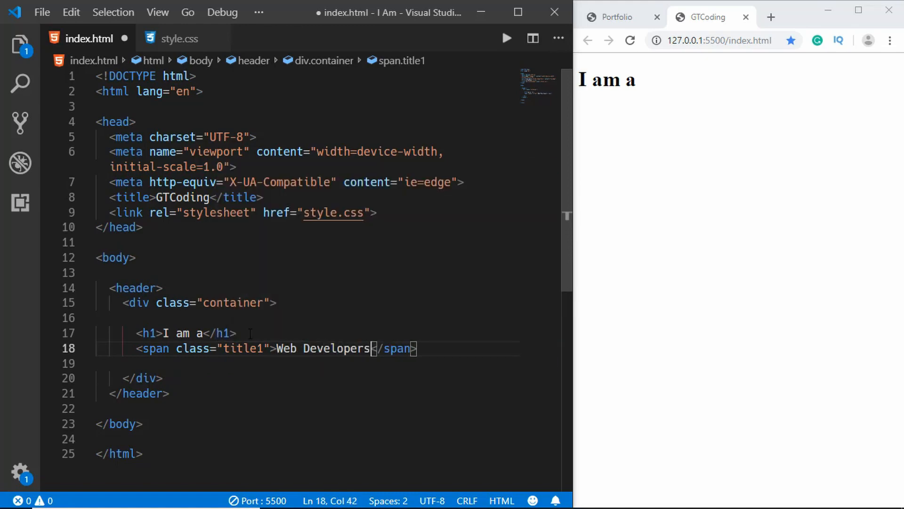
key(Enter)
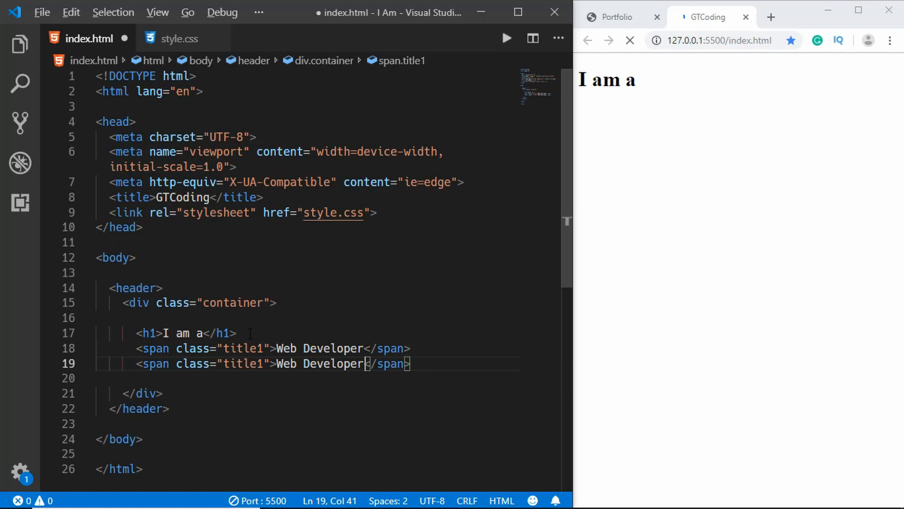
double_click(332, 364)
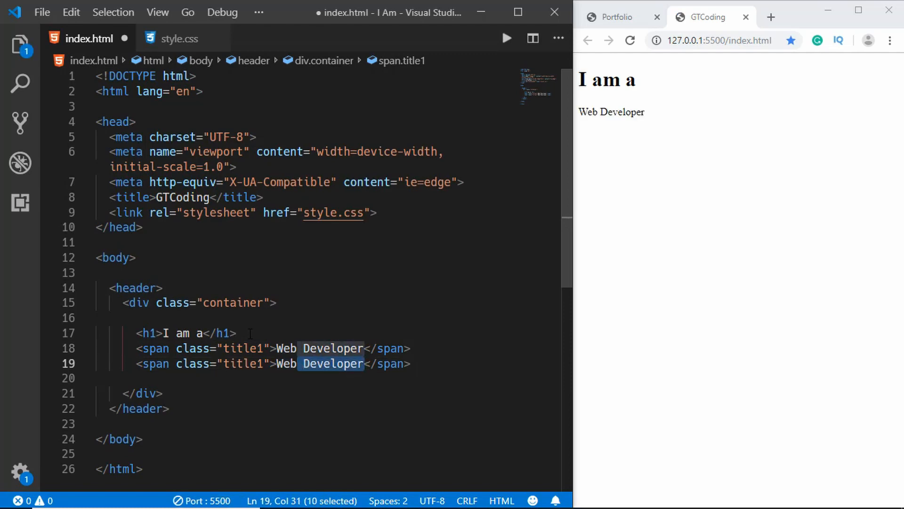
text(Graphics D)
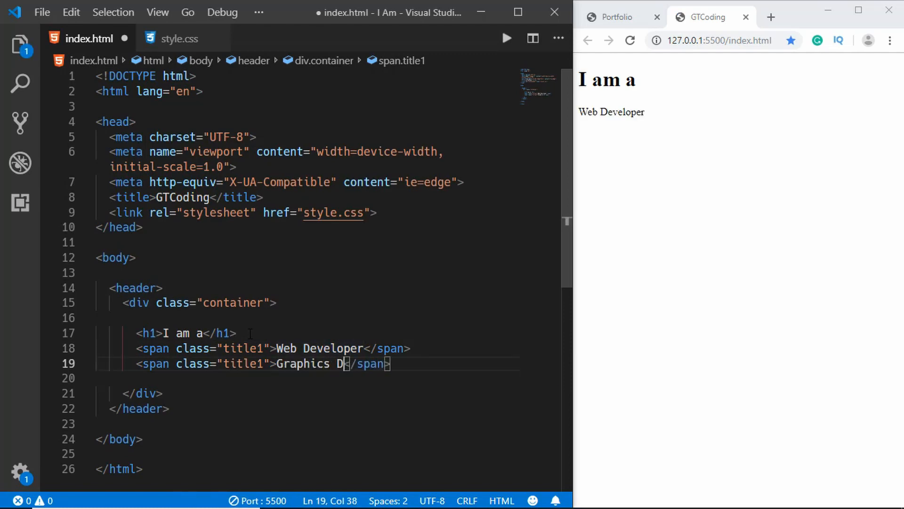
text(esigner)
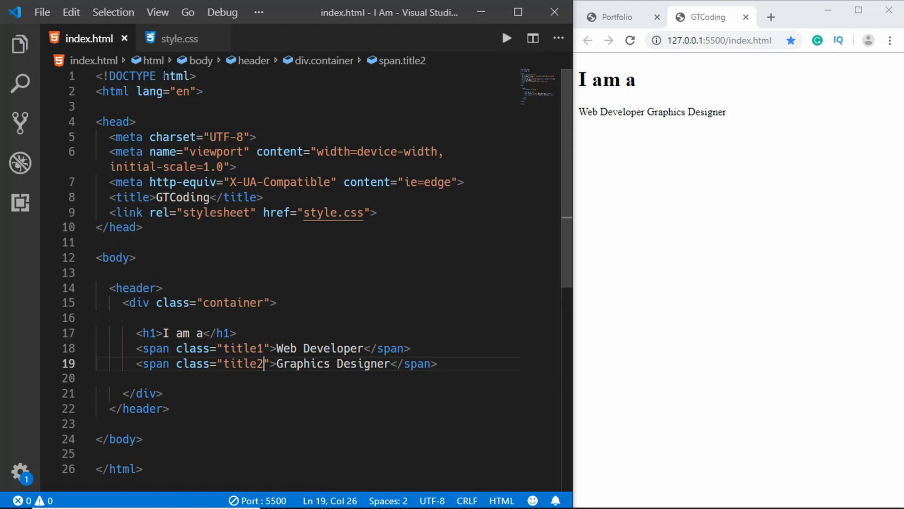
- In style.css reset margins and make header a 100vh centred flex box
click(179, 37)
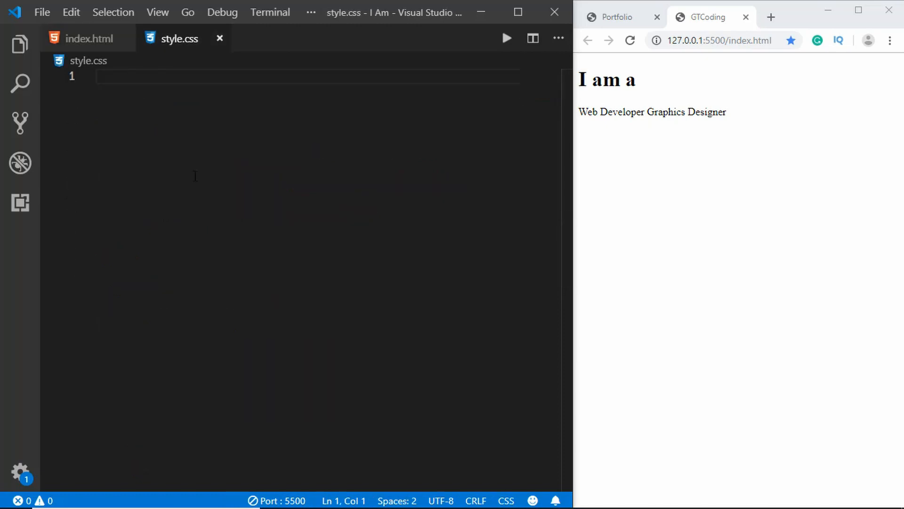
text(*)
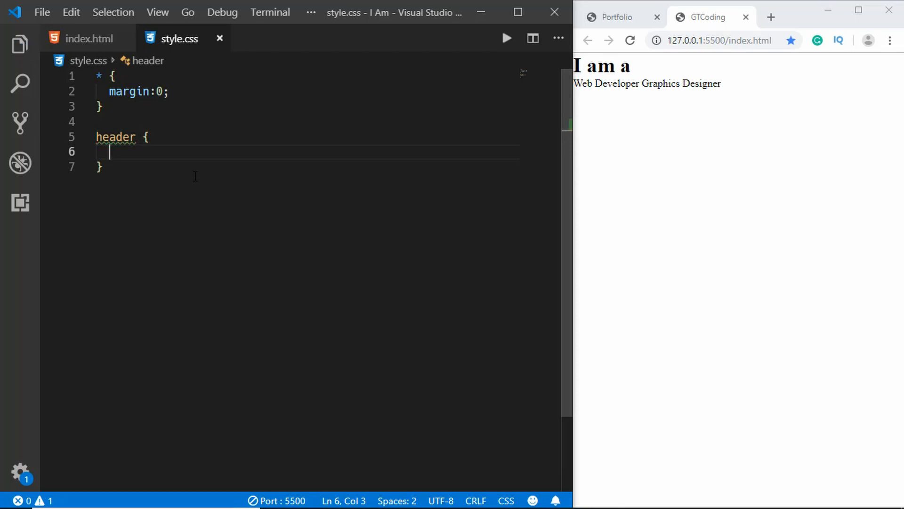
text(height)
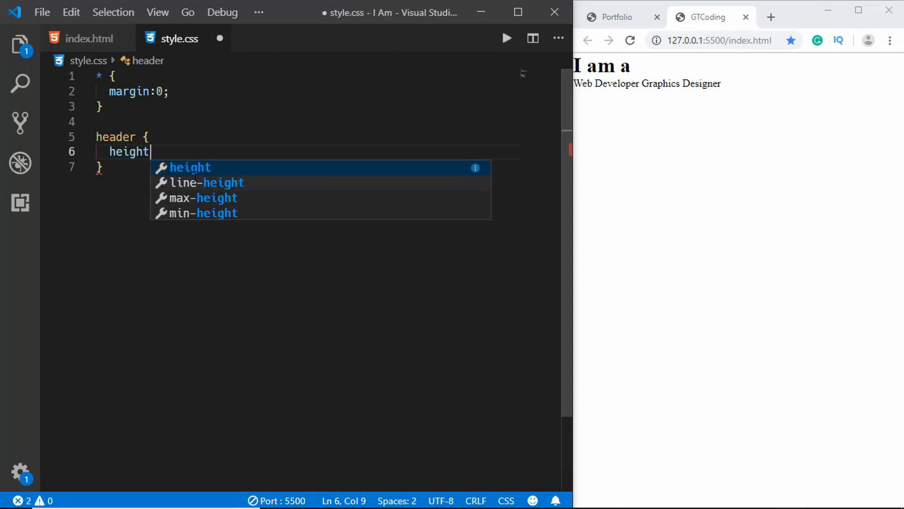
text(:100vh;)
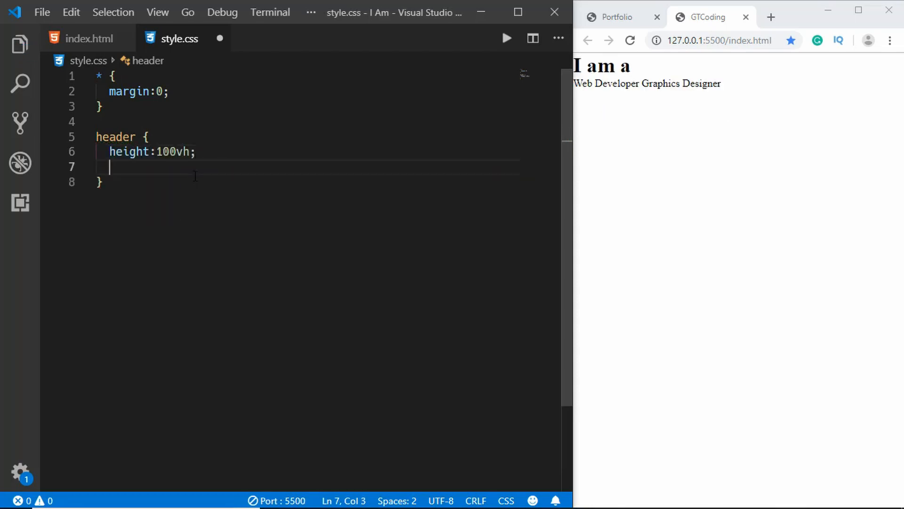
text(display: flex;)
text(align-items: center;)
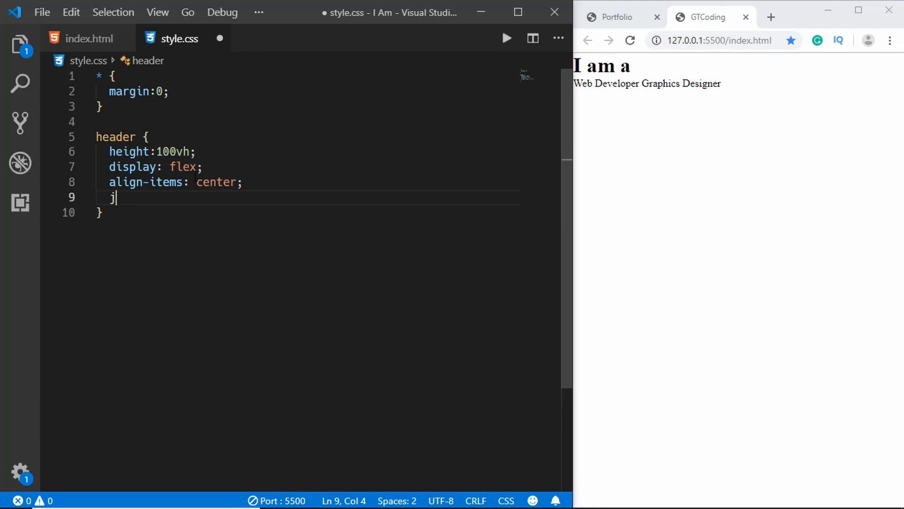
text(ustify-content: center;)
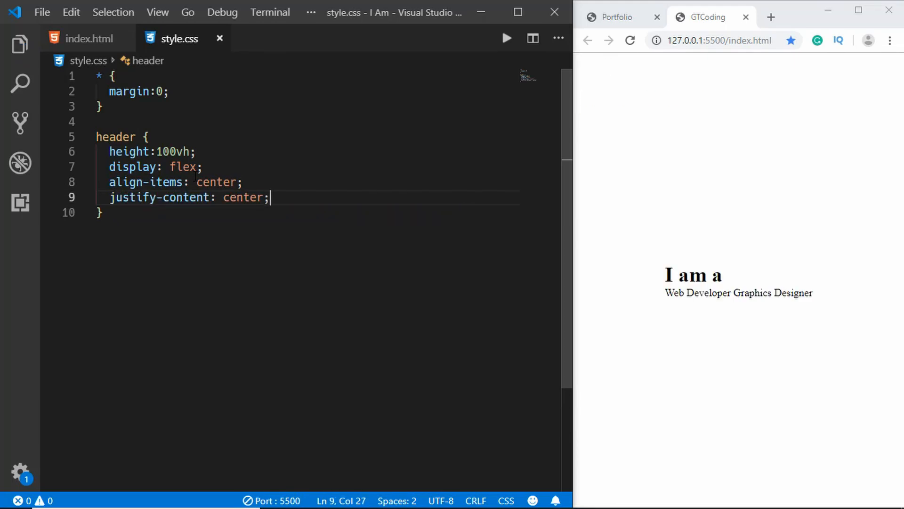
- Give header background linear-gradient(to bottom, #123b38 0%, #000505 60%)
text(background:)
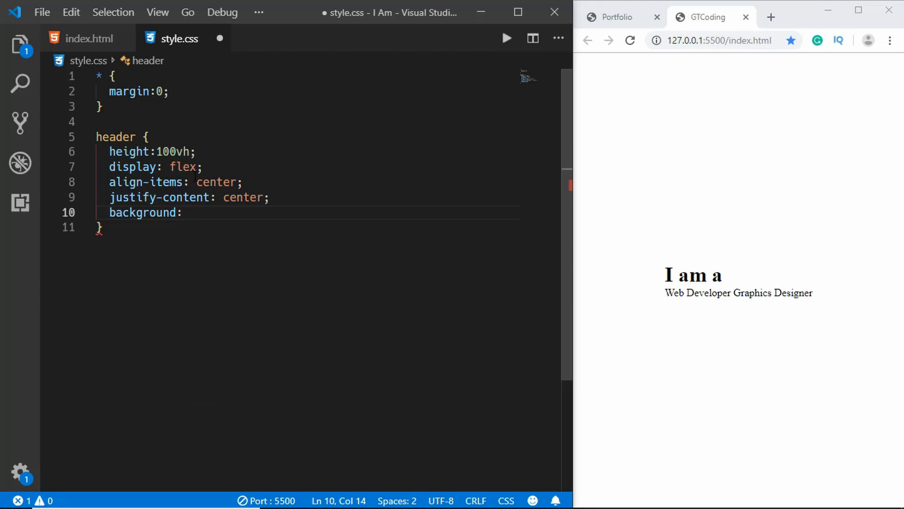
text(linear-gradient()
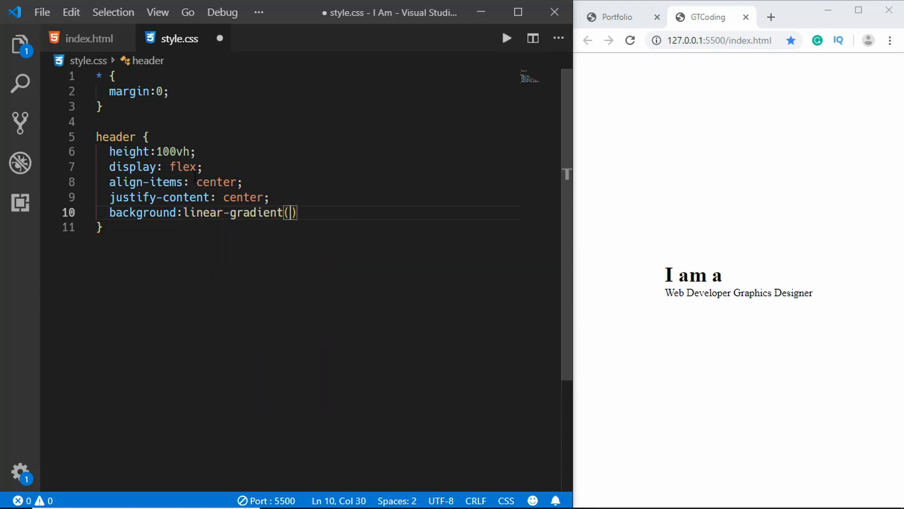
text(to bot)
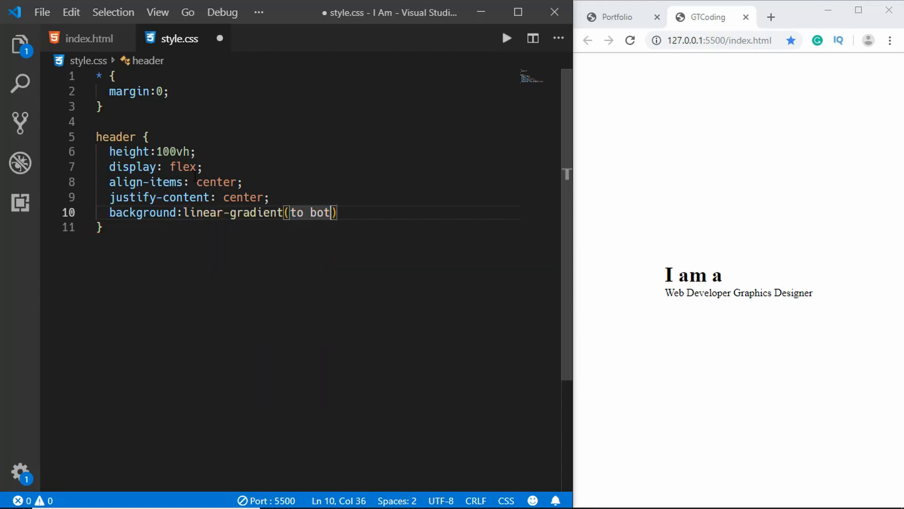
text(tom, #)
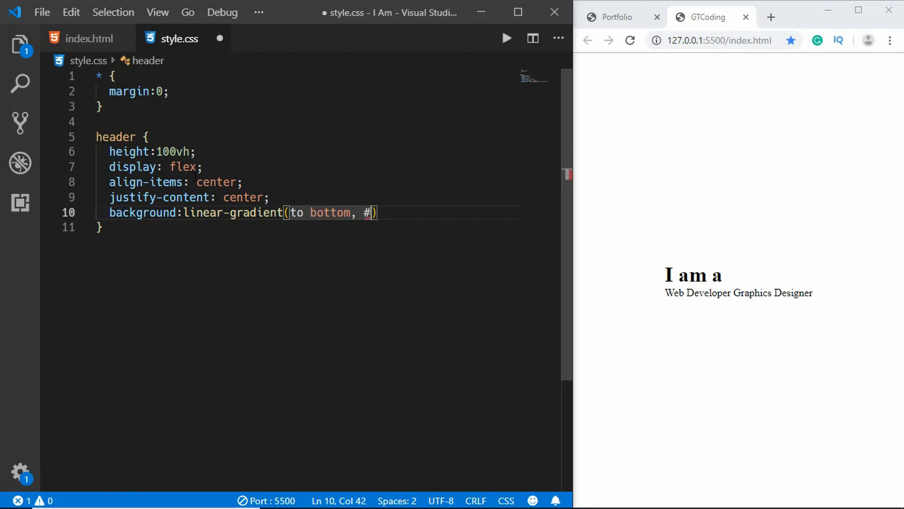
text(123b)
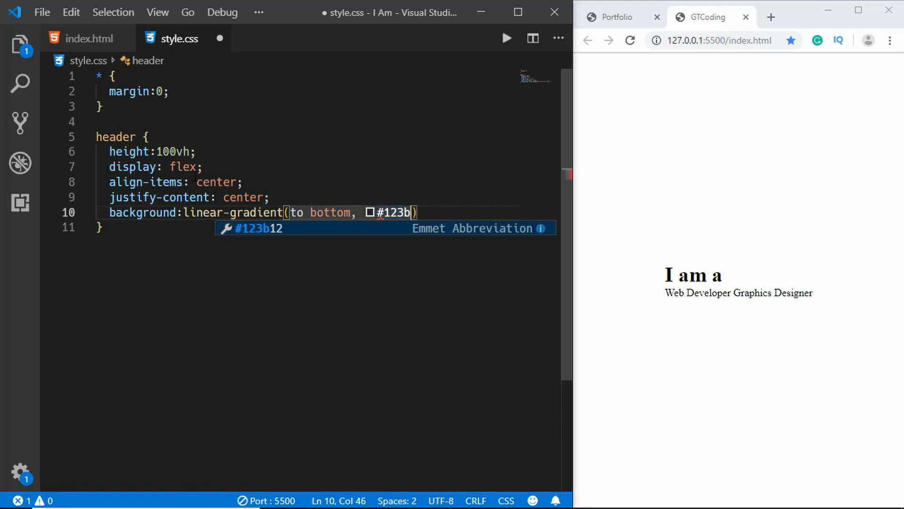
text(38)
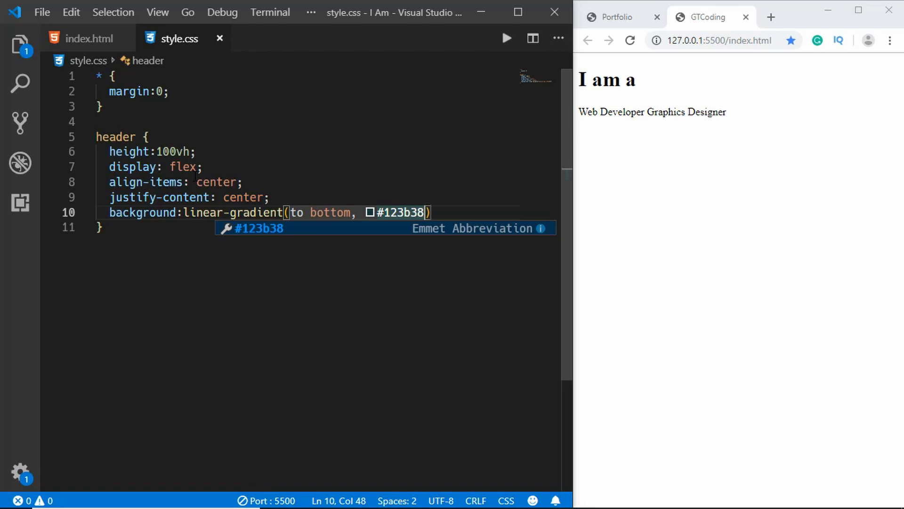
text(0)
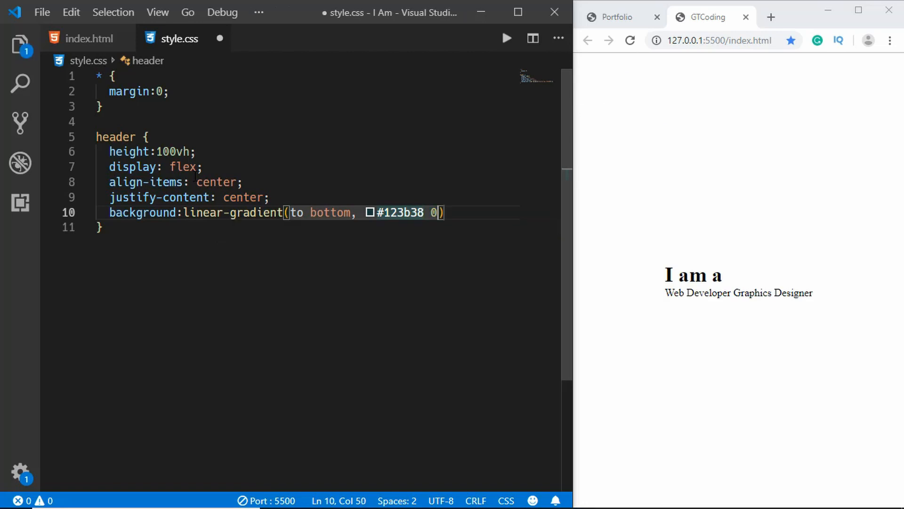
text(%,)
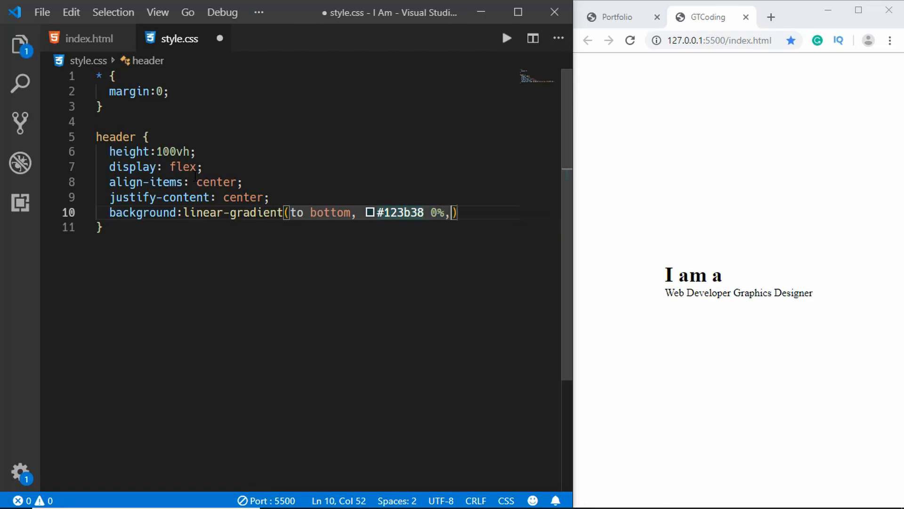
text(#)
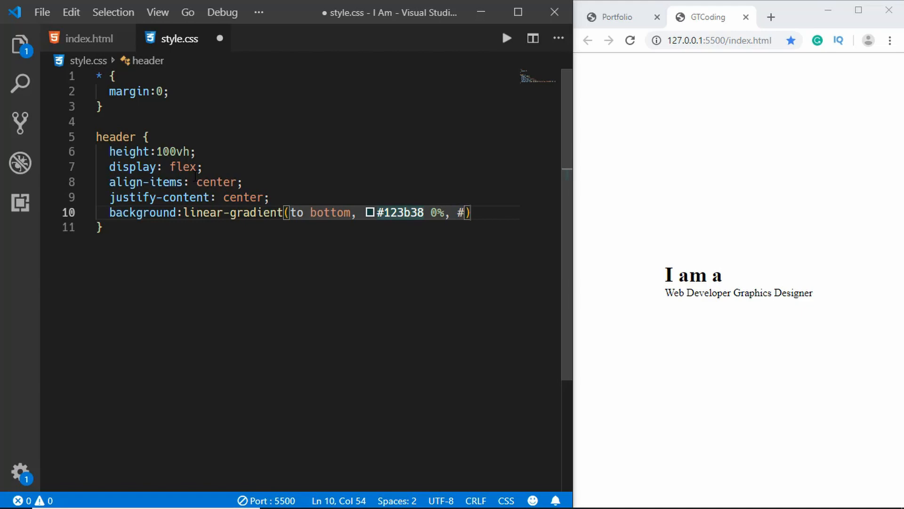
text(000505)
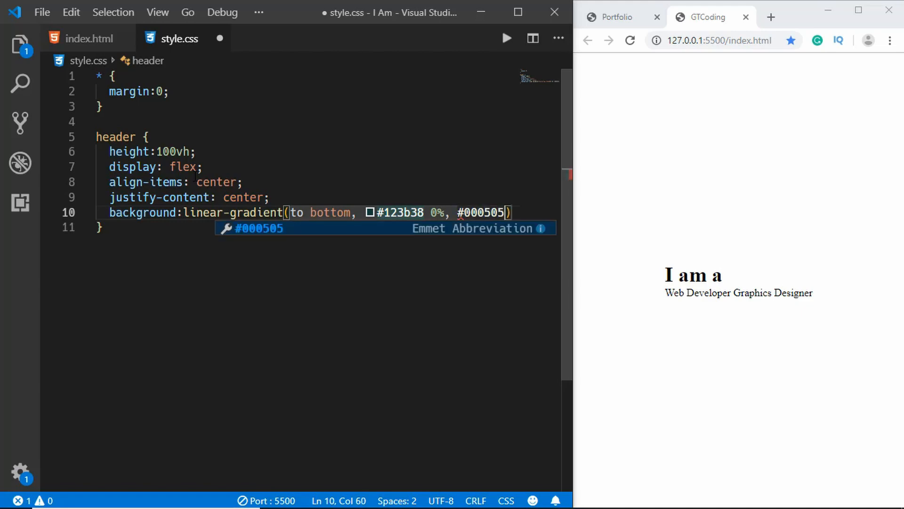
text(60%)
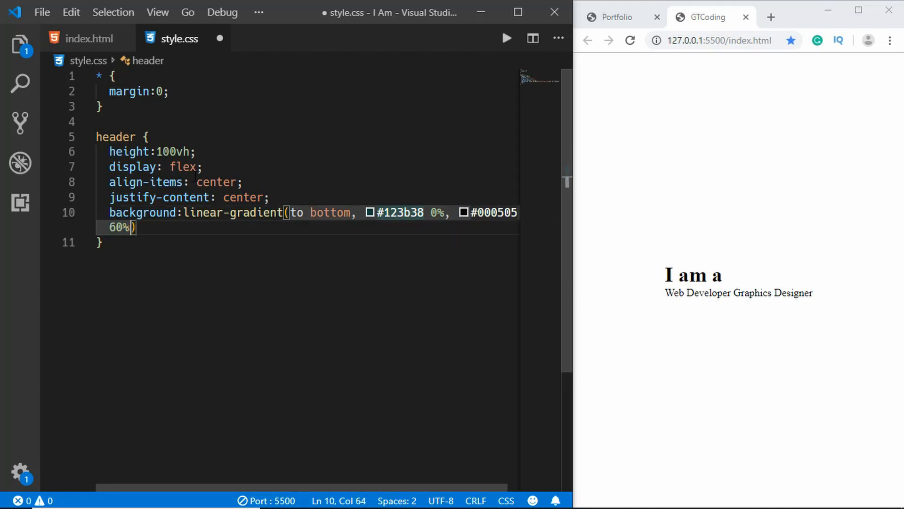
text(;)
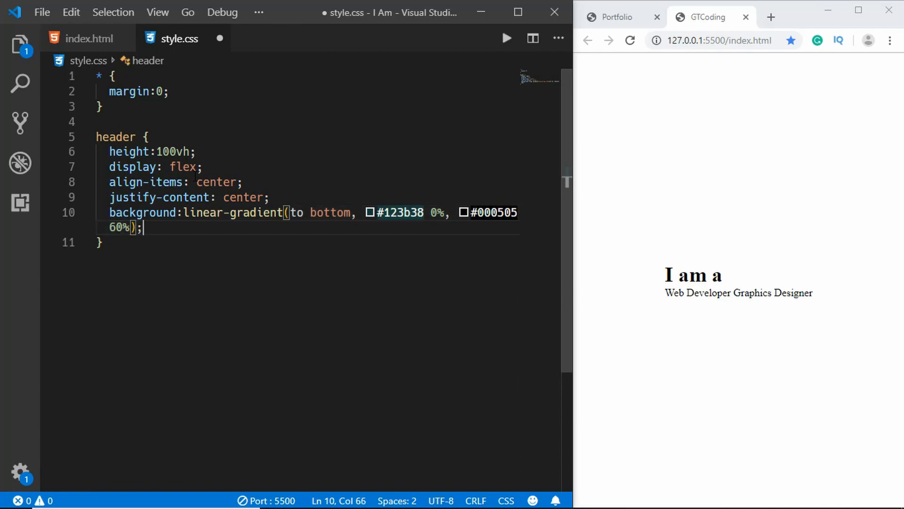
- Add .container rule: width 100%, position relative, centred flex column, height 100px
text(.container {)
text(width:100%;)
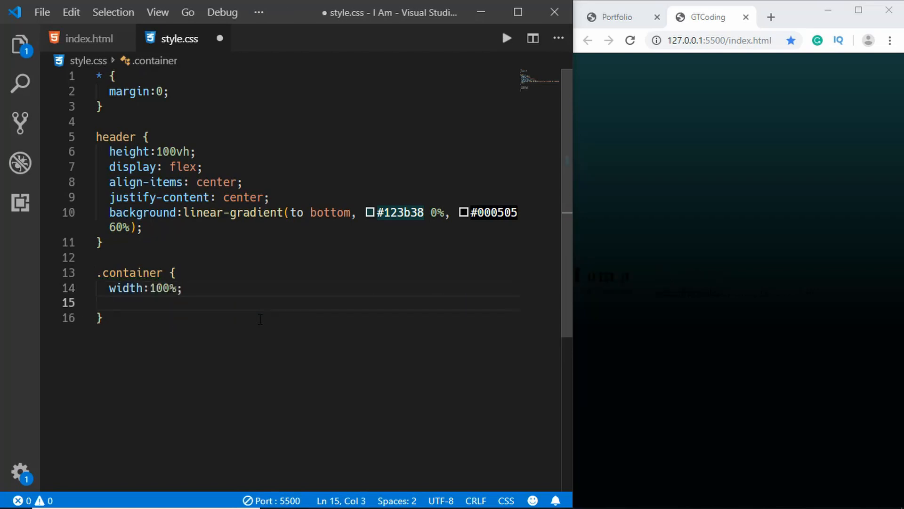
text(position: relative;)
text(d)
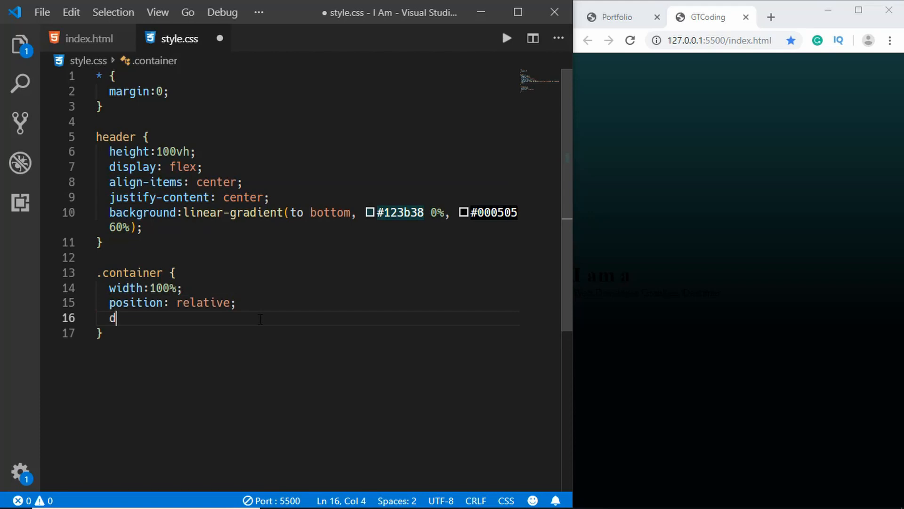
text(isplay: flex;)
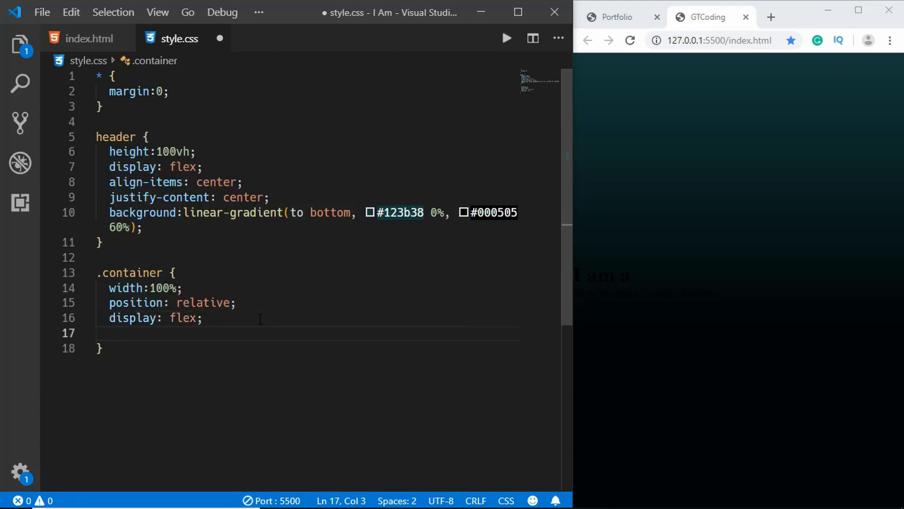
text(flex-direction: column;)
text(align-items: center;)
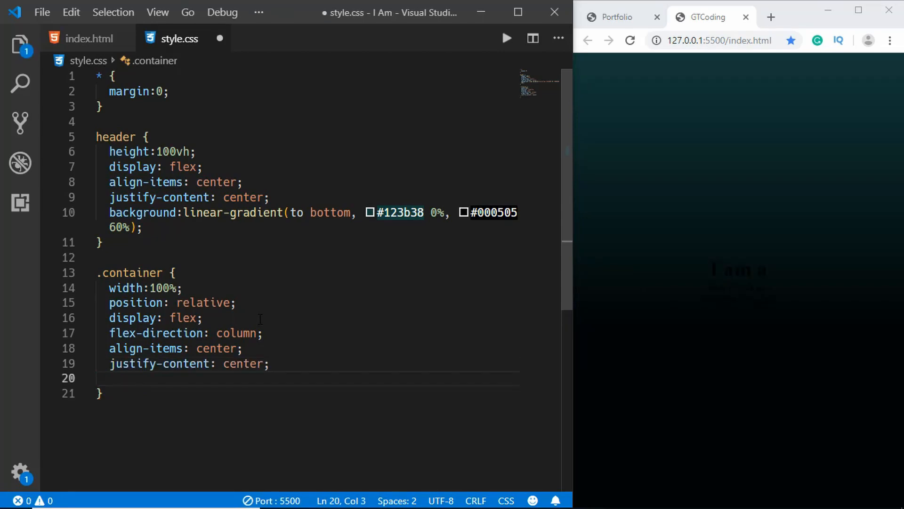
text(height:100px;)
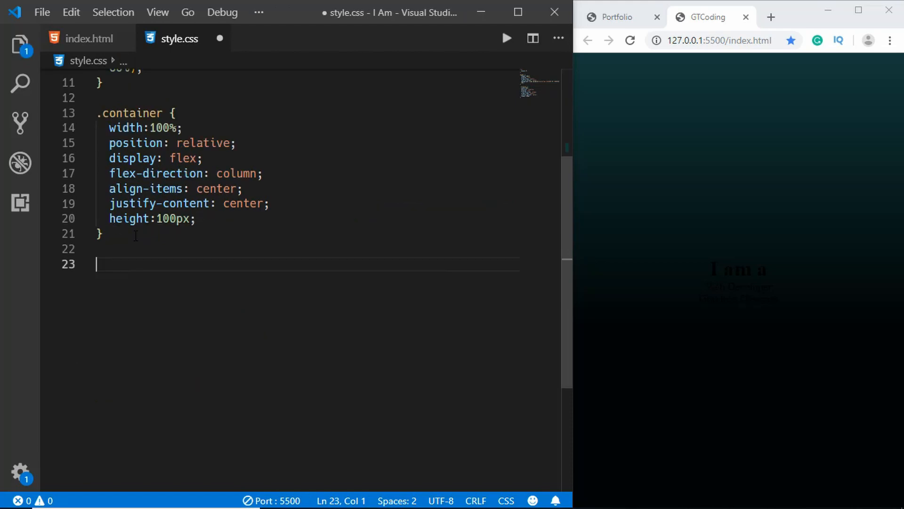
- Start an h1, .title1, .title2 rule with color #fff and font-size 25px
text(h1, .title)
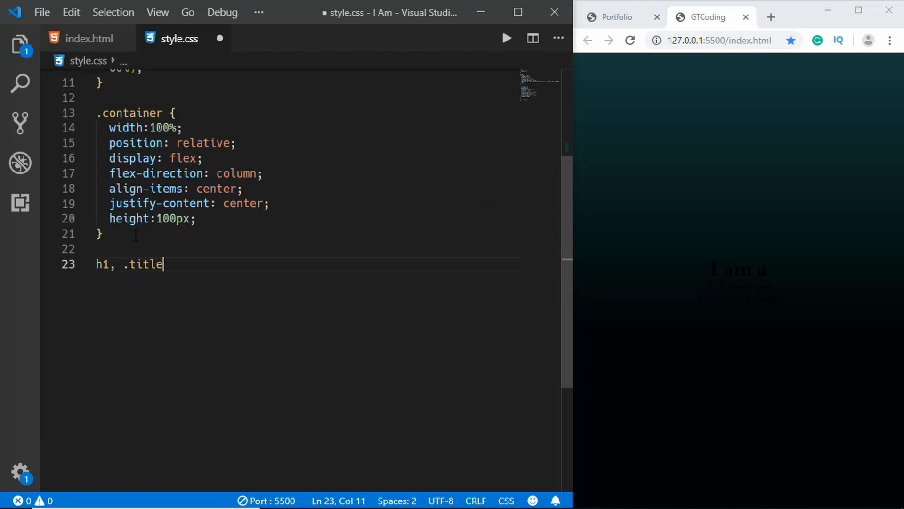
text(1, .t)
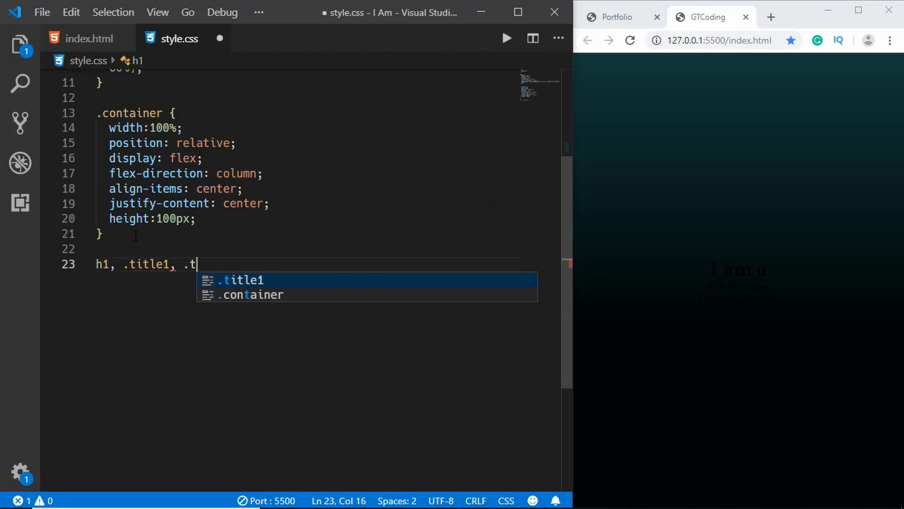
text(itle2 {)
text(c)
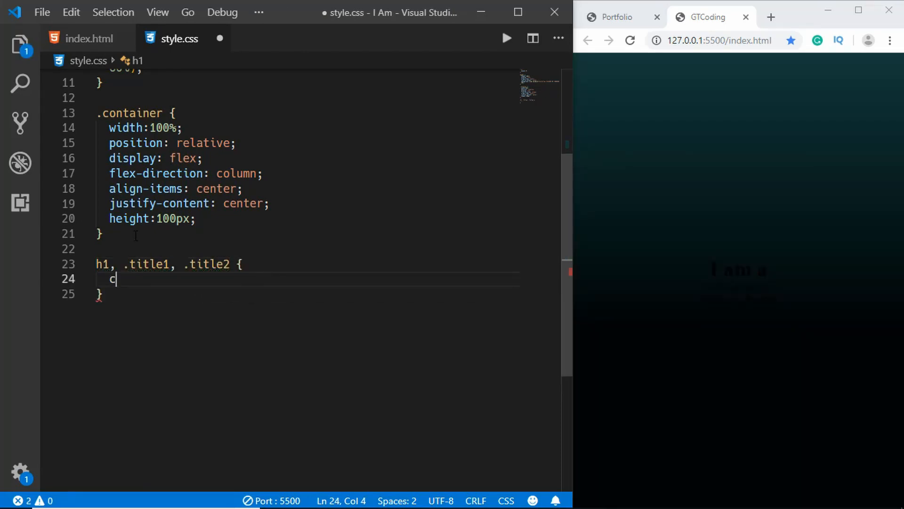
text(olor:#fff;)
text(font-)
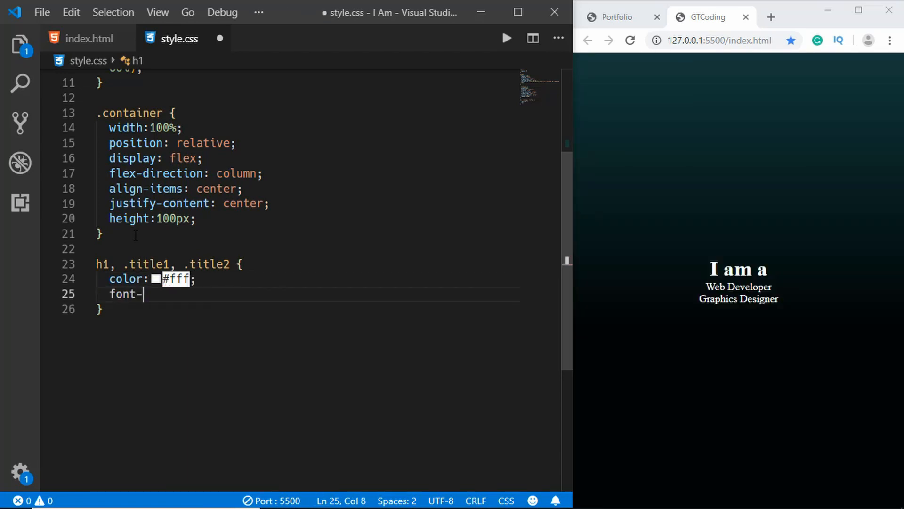
text(size:)
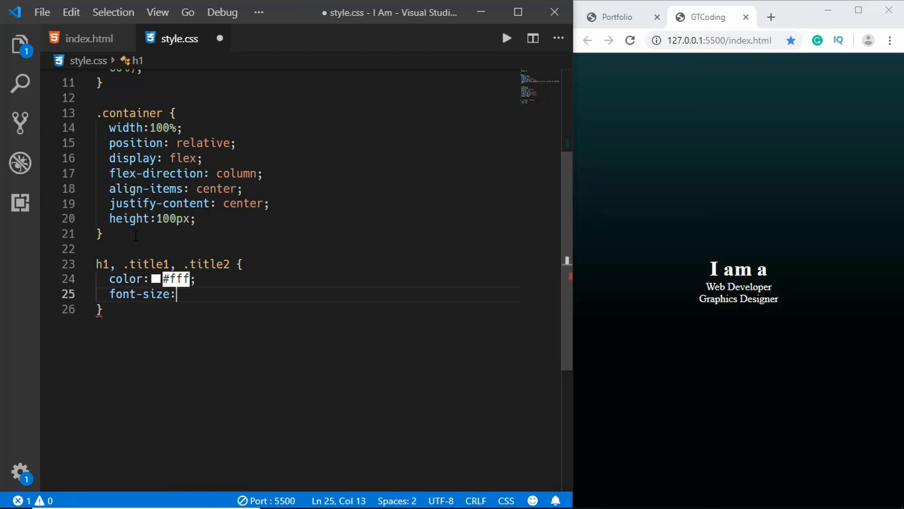
text(25px;)
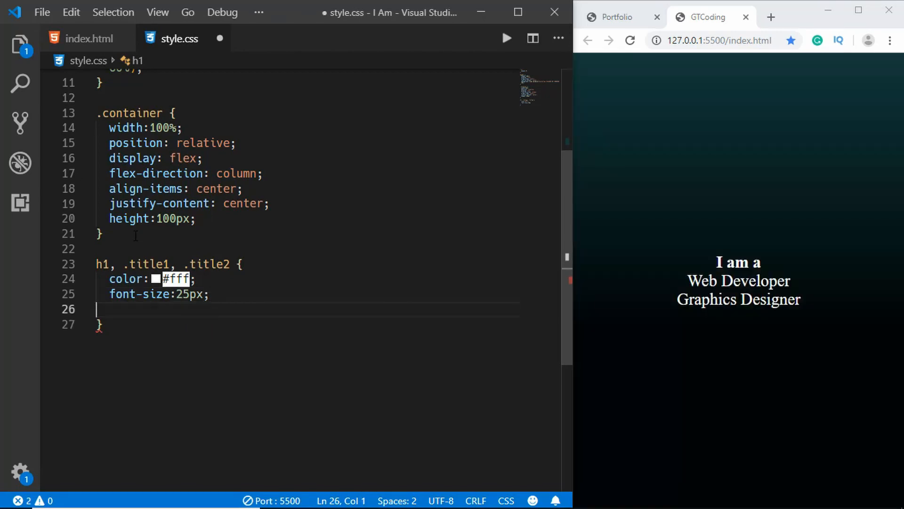
- Add font-family Raleway Thin, uppercase, letter-spacing 6px and opacity 0 to that rule
text(font-family: ")
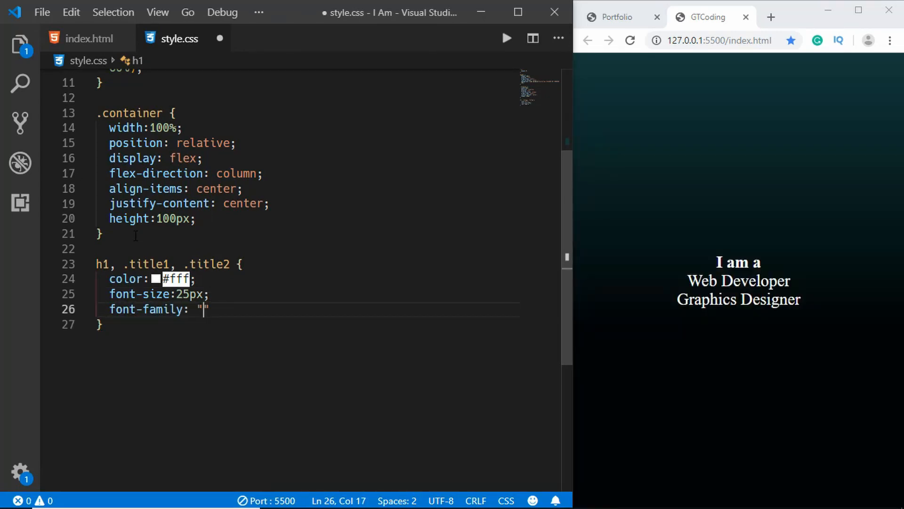
text(Raleway Thin)
text(text-transform: uppercase;)
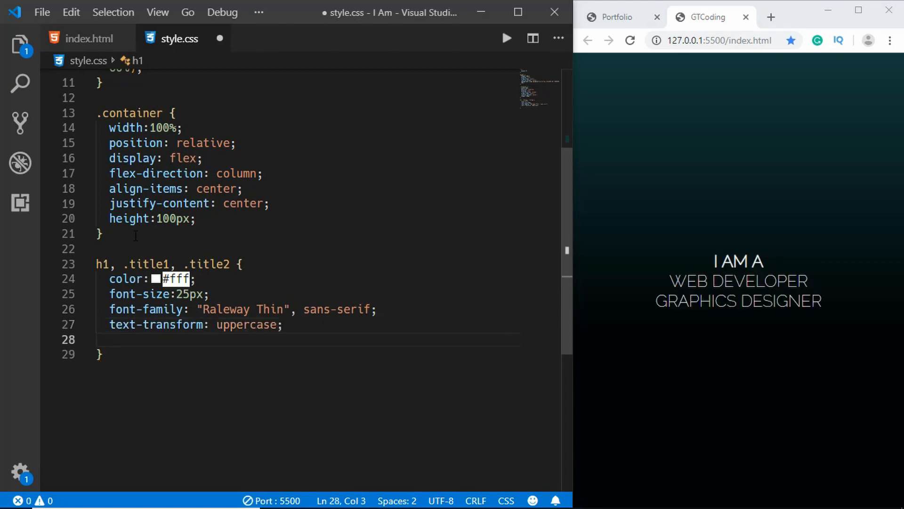
text(letter-spacing: 6px;)
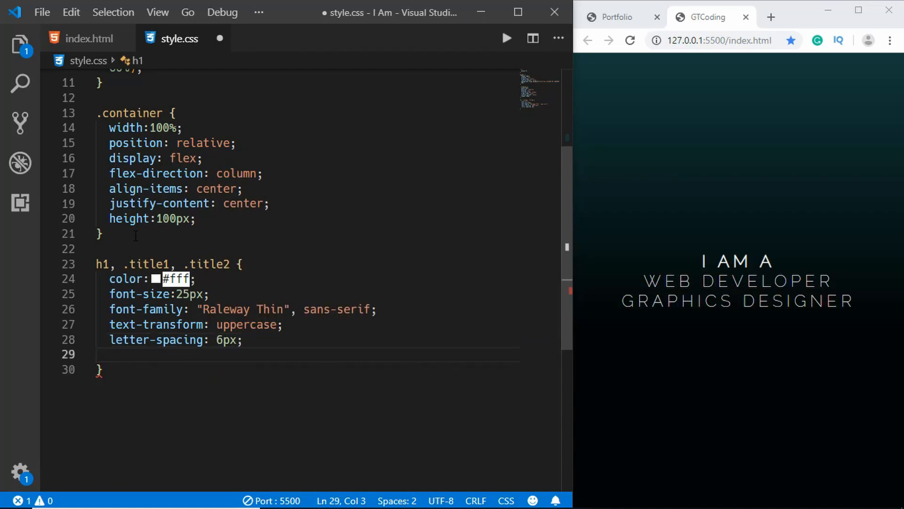
text(opa)
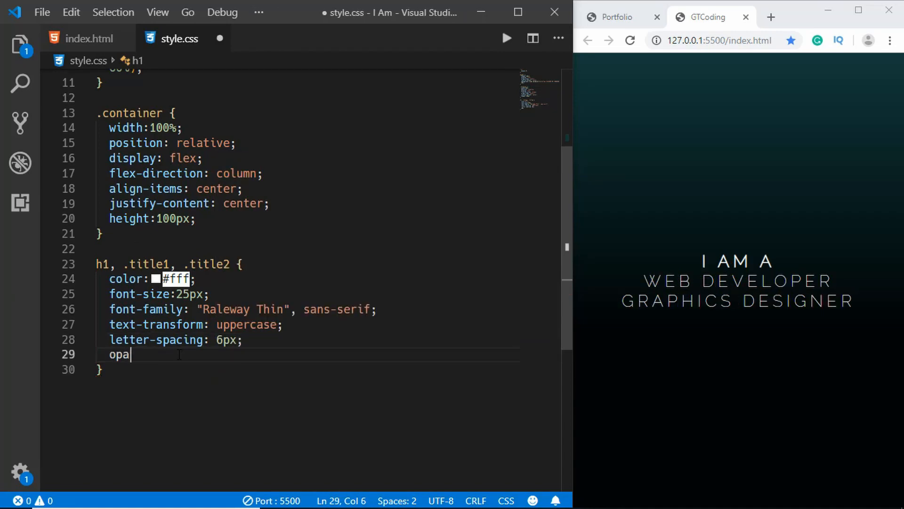
text(city:0;)
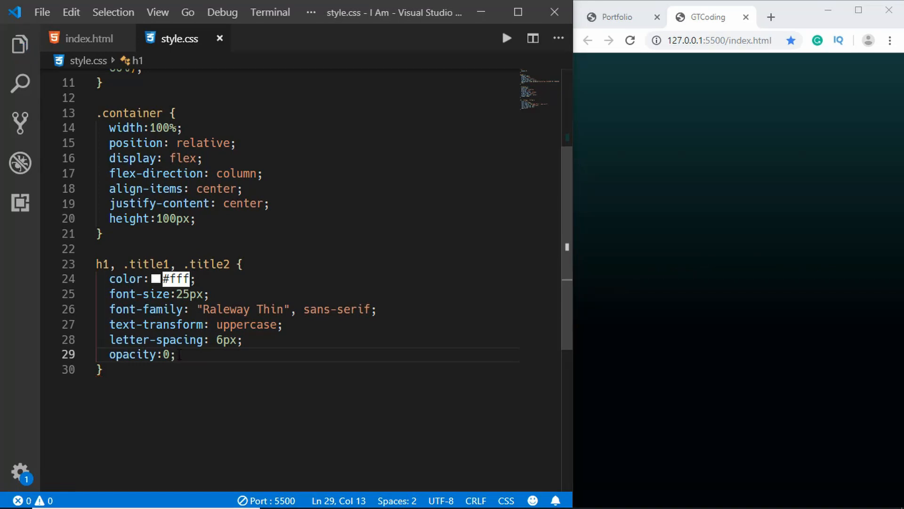
- Add h1 { opacity: 1 } and position .title1, .title2 absolutely at bottom 0px, then save
key(enter)
text(opacity: 1;)
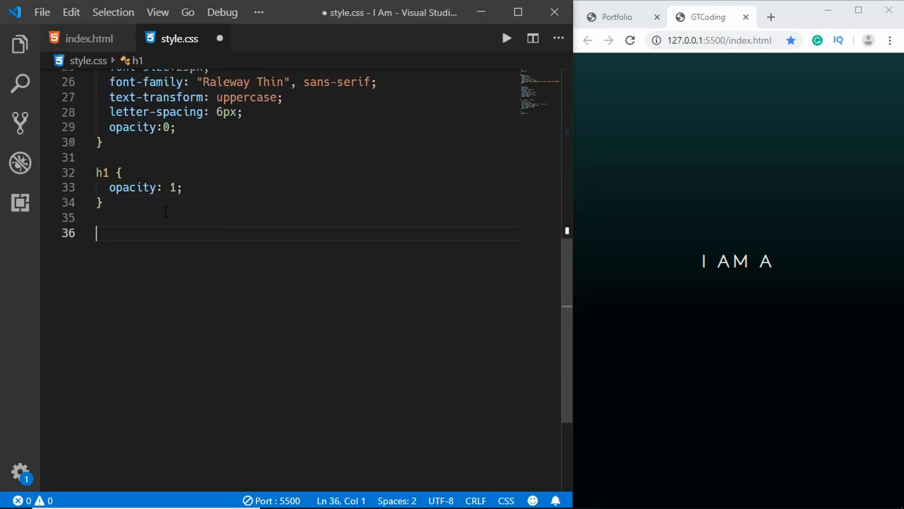
text(.title1)
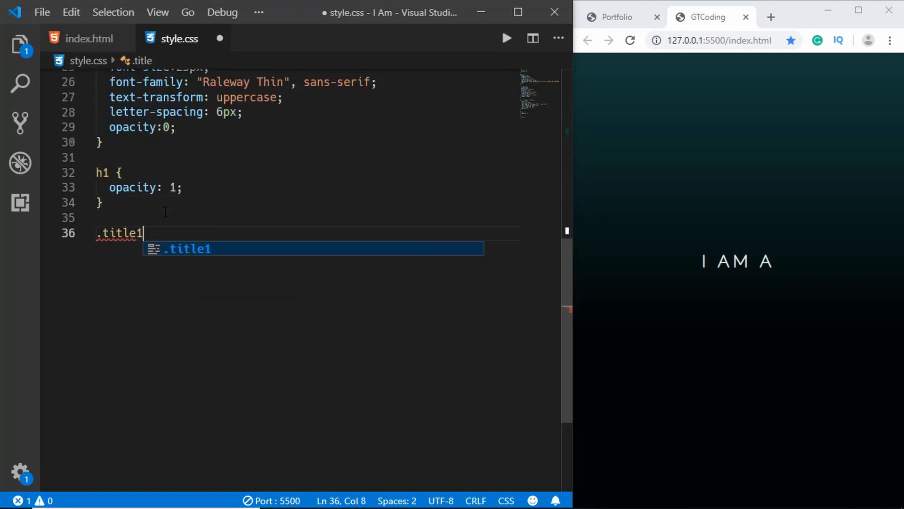
text(, .titl2)
text(bottom:)
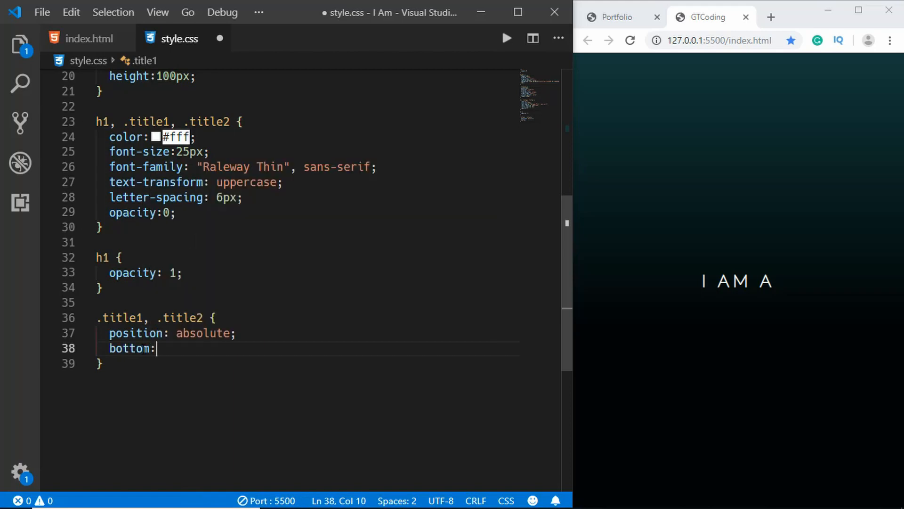
text(0px;)
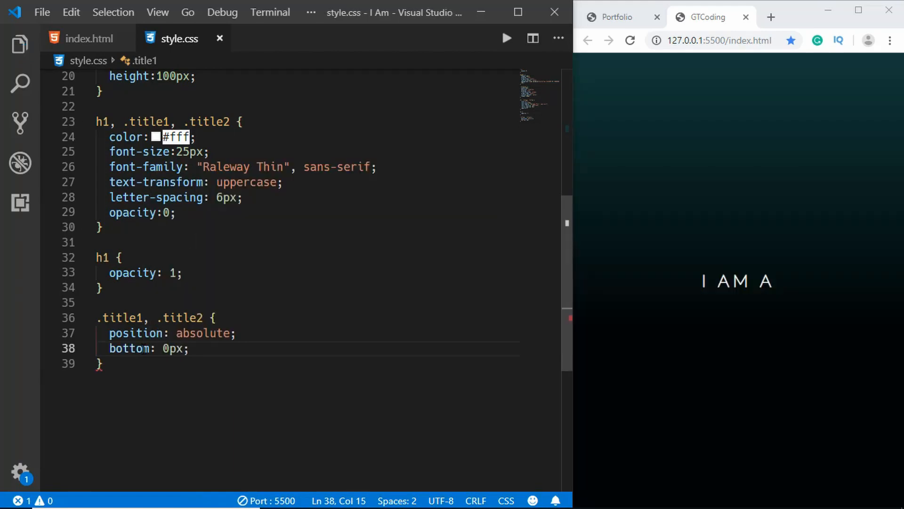
scroll(down, 3)
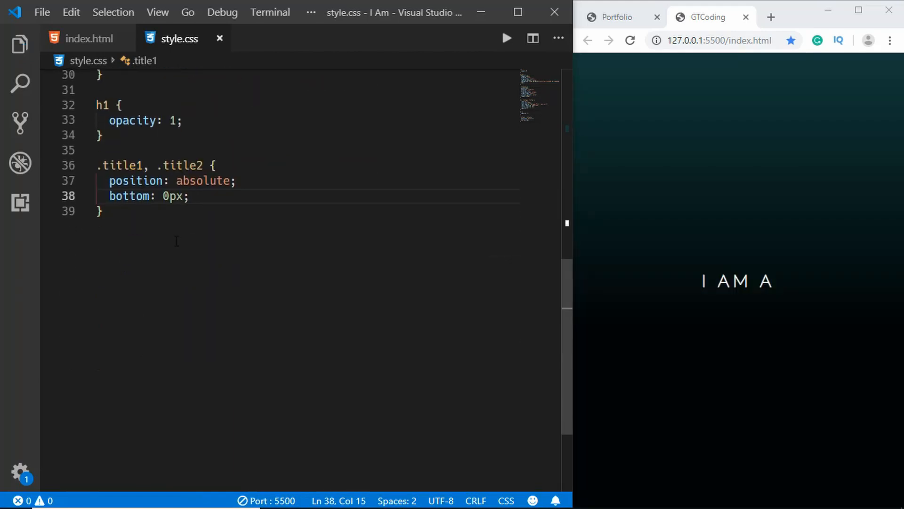
key(Enter)
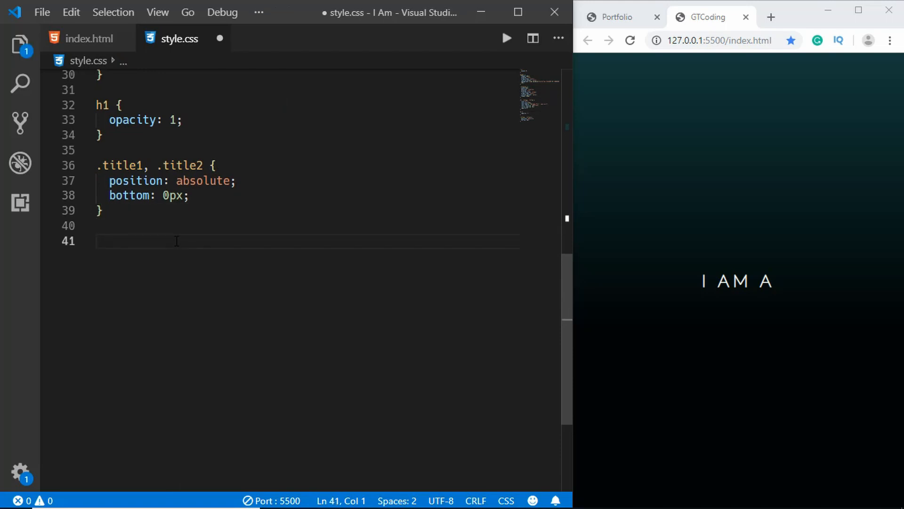
text(@keyframes)
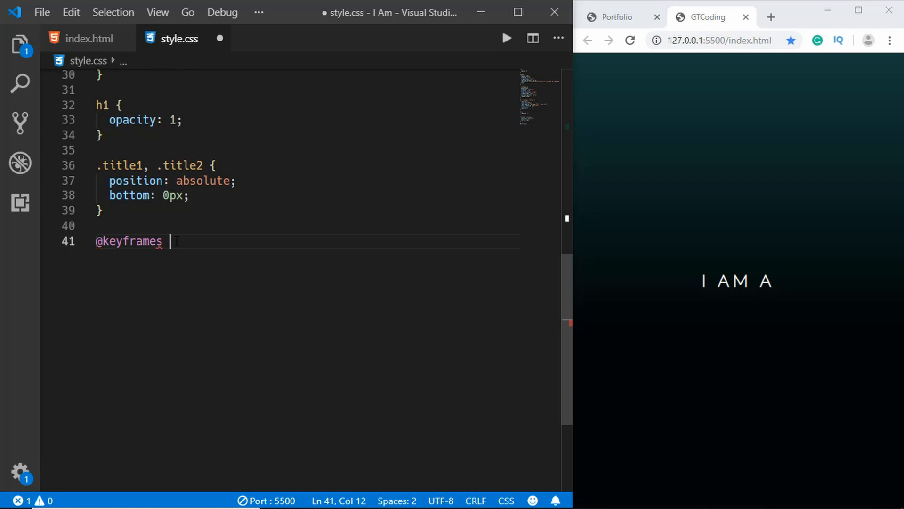
text(slideD)
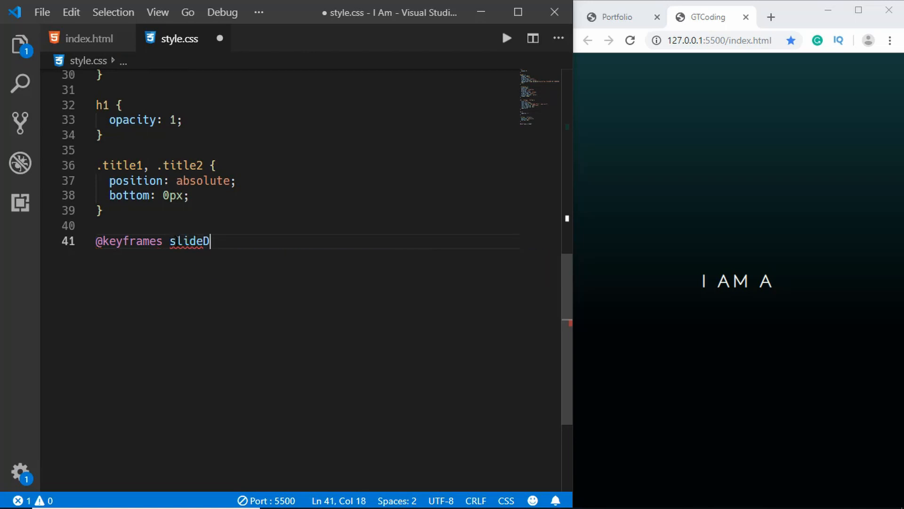
text(own {)
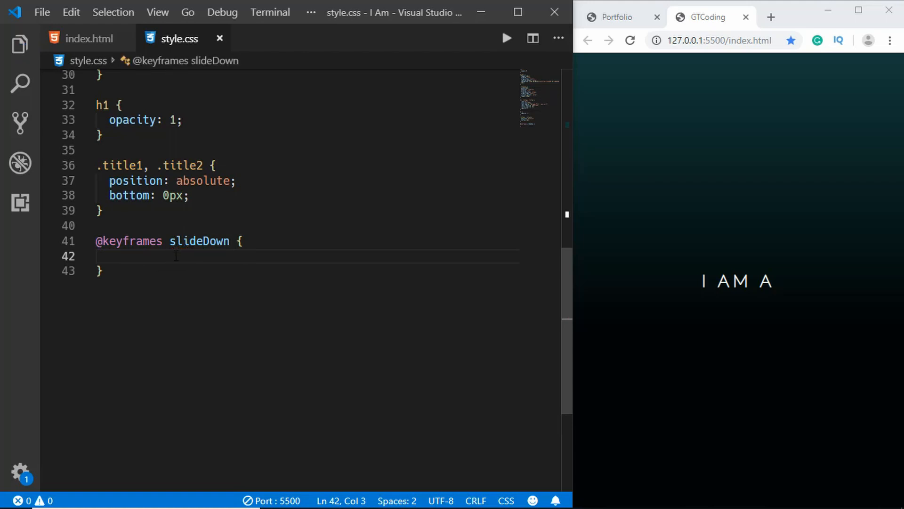
text(50% {)
text(color: red;)
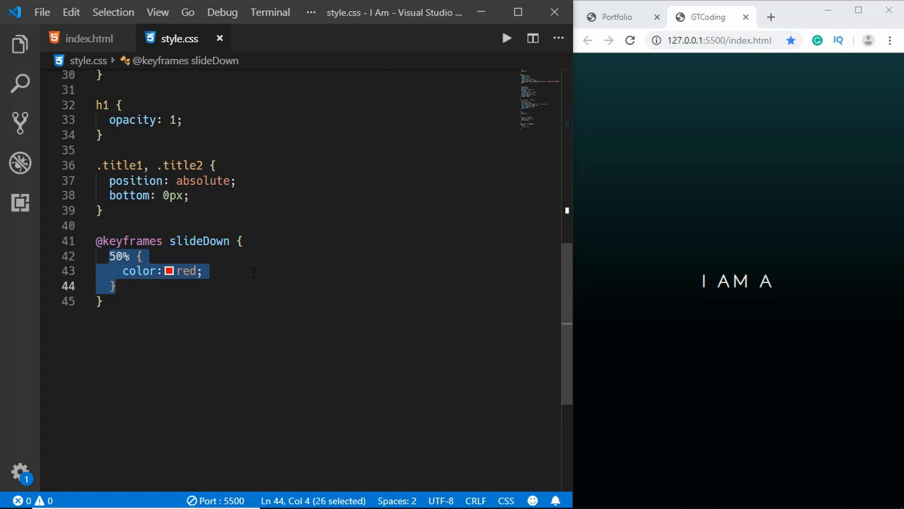
- Change the step to 0% with opacity 0 and bottom 40px
click(156, 270)
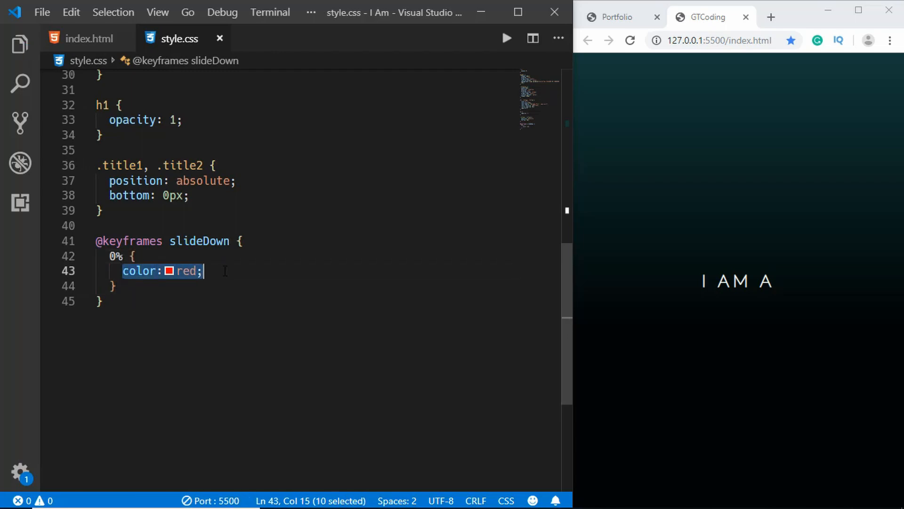
text(opacity)
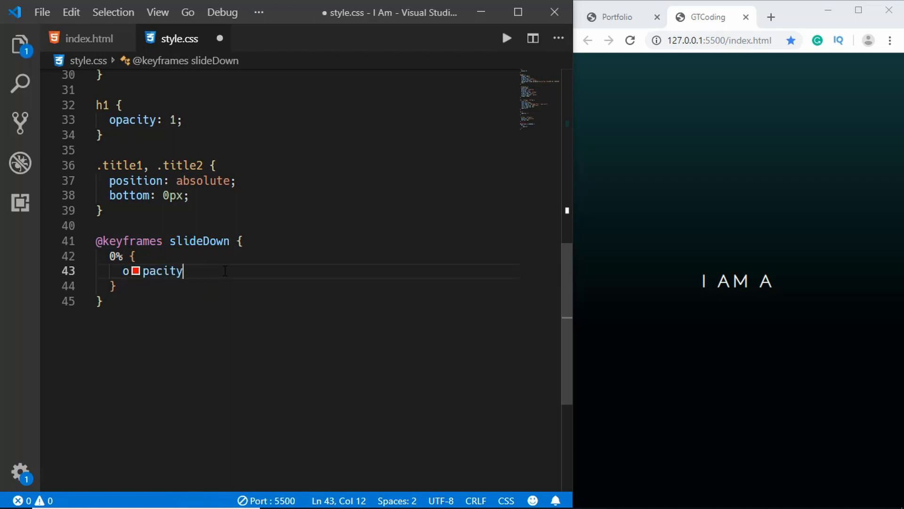
text(:0;)
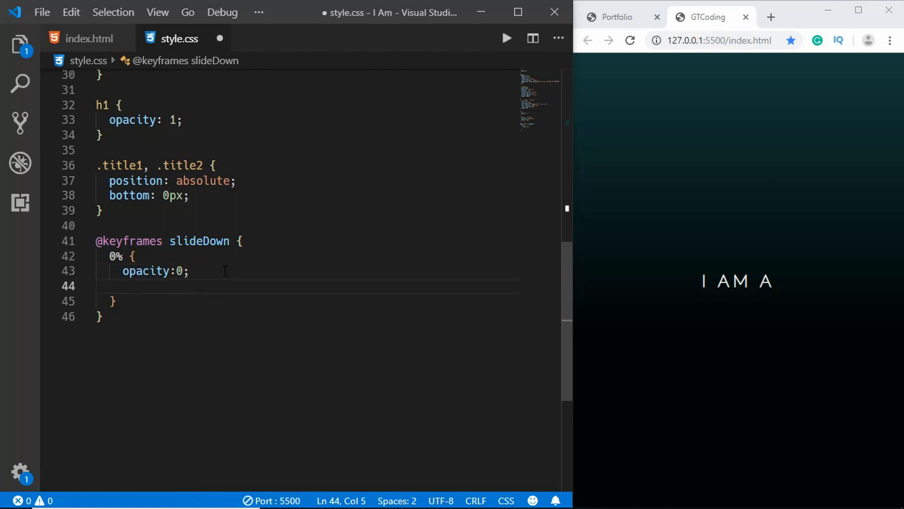
text(bottom:)
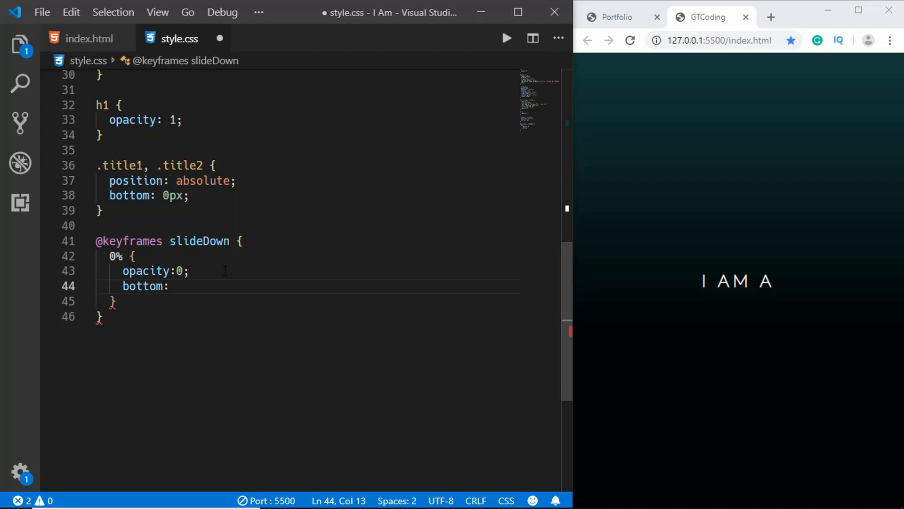
text(40px;)
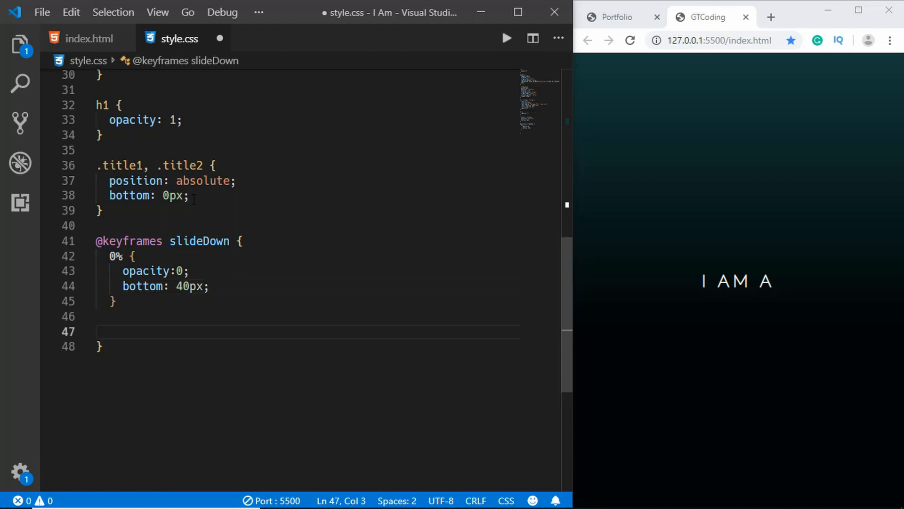
key(Enter)
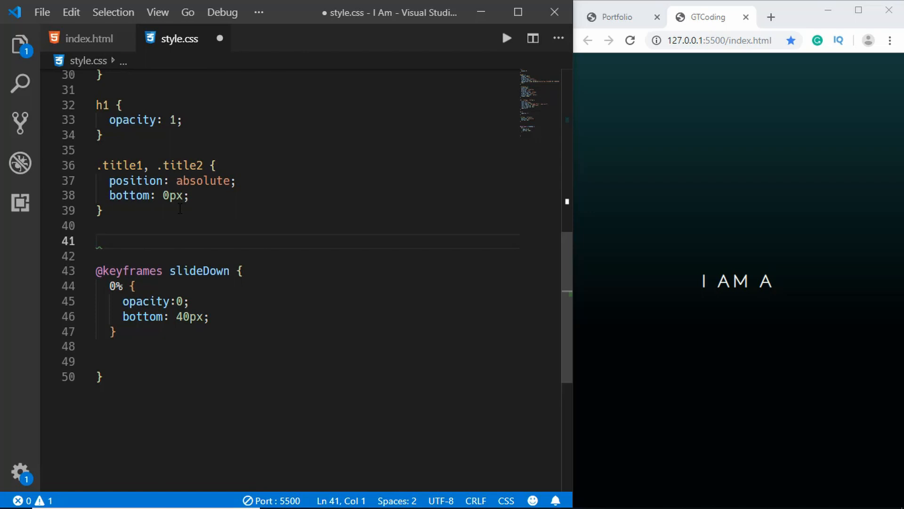
- Give .title1 animation: 4s slideDown 0s infinite
text(.title1)
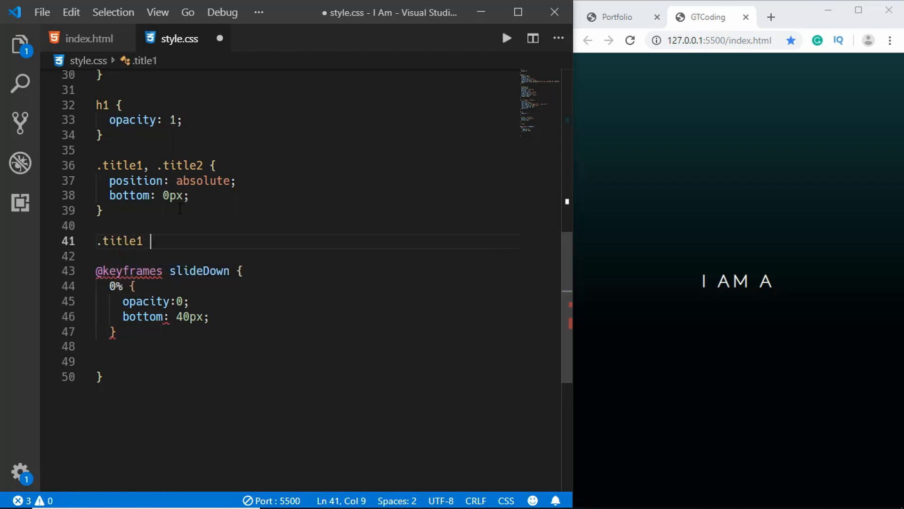
text({)
text(animation:)
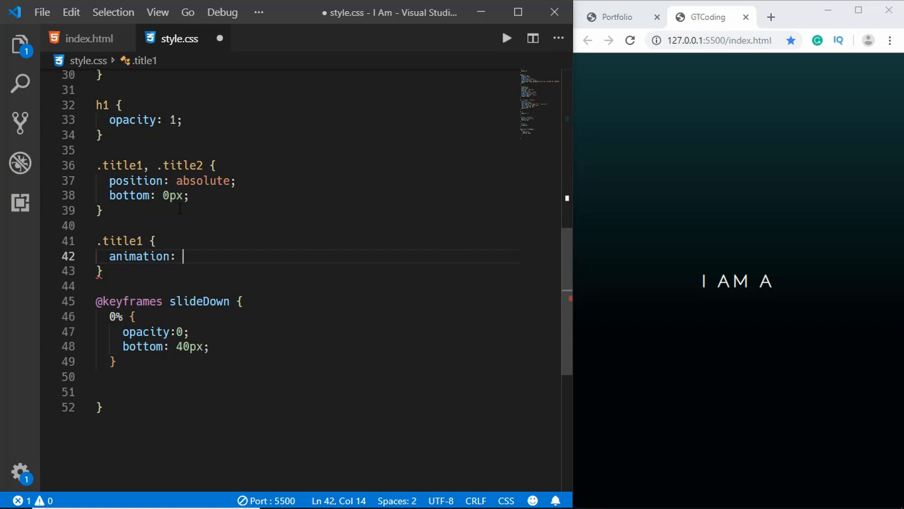
text(4s)
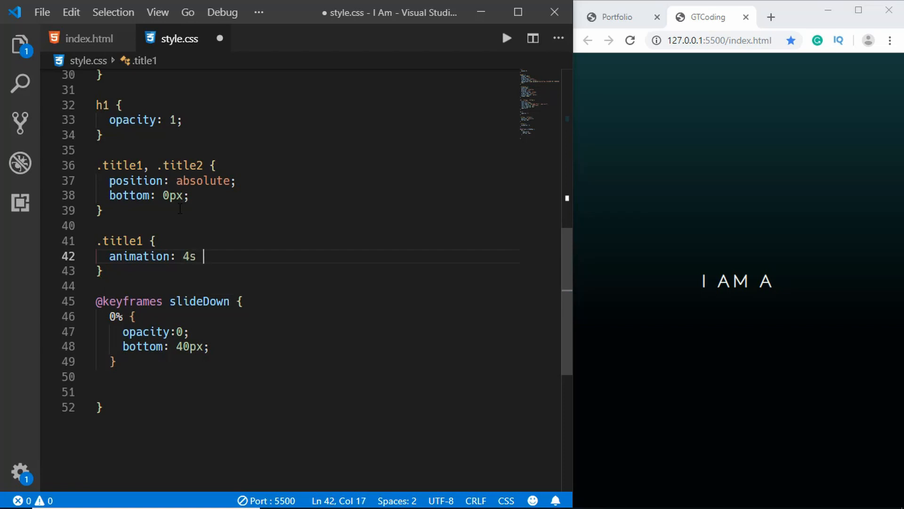
text(slide)
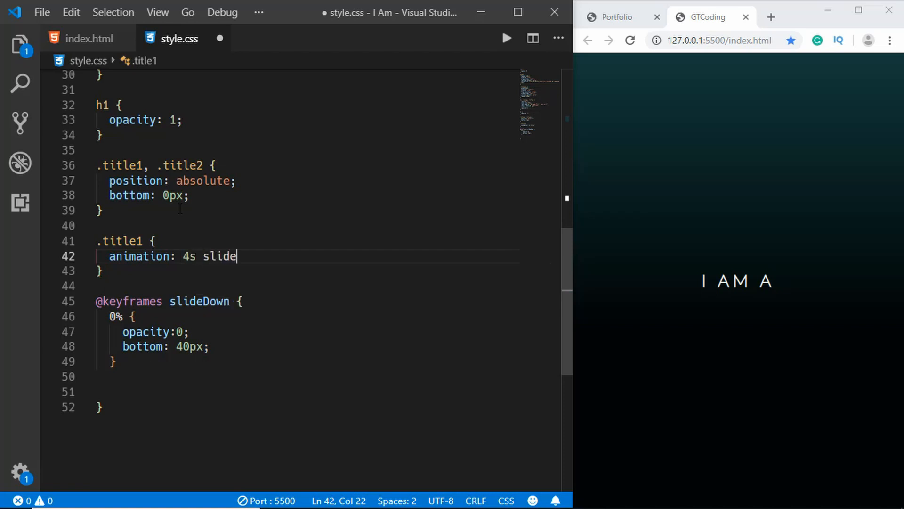
text(Down)
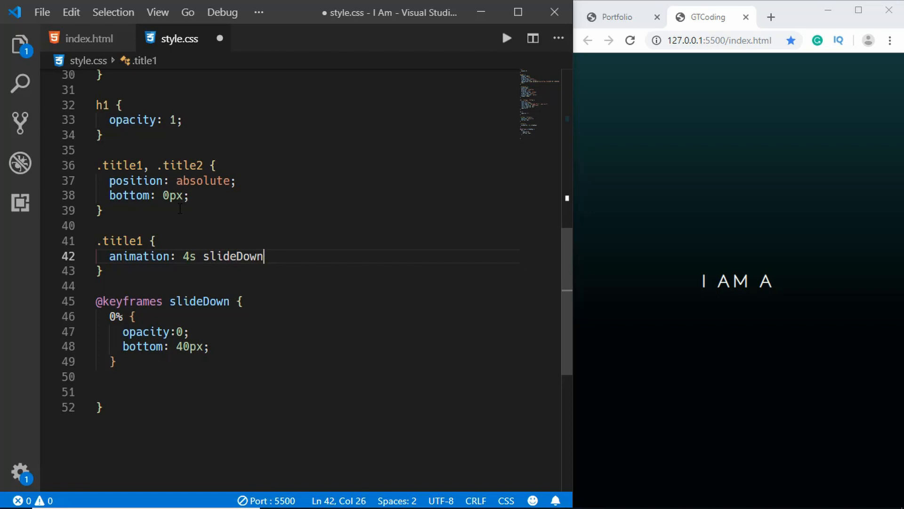
text(0s)
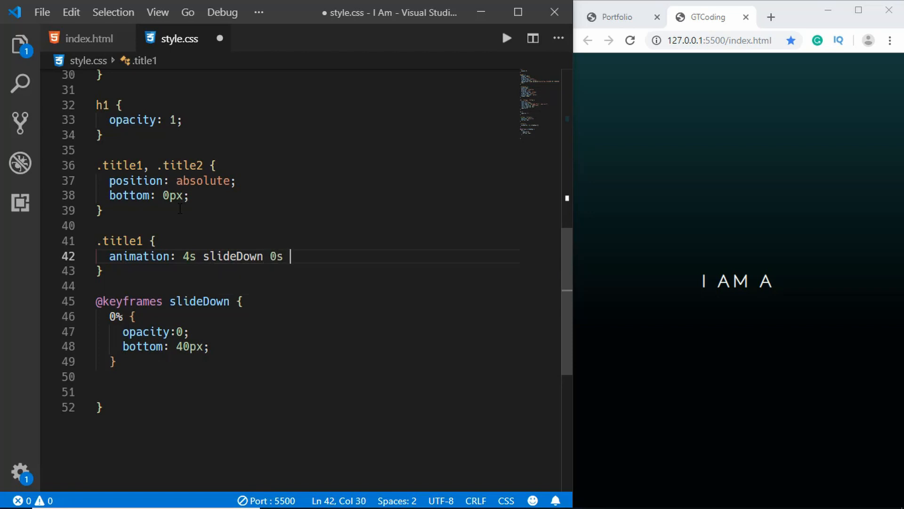
text(infinite;)
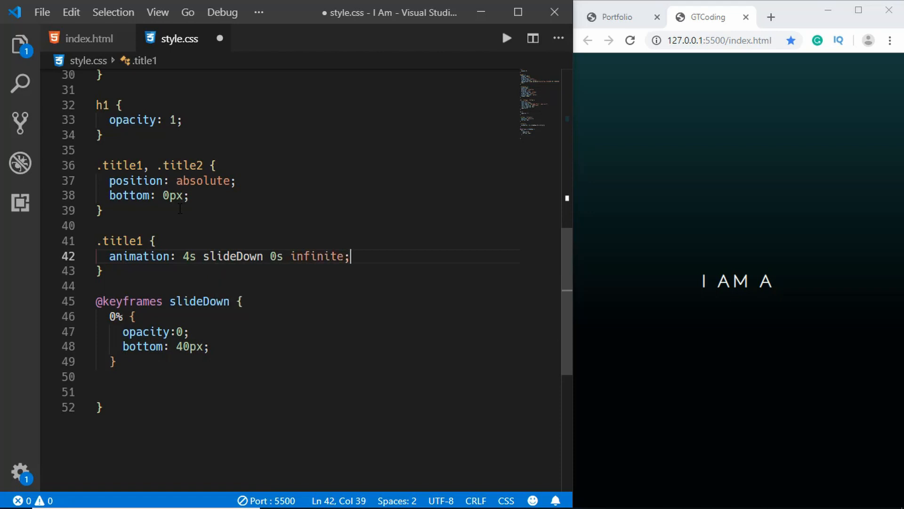
- Give .title2 animation: 4s slideDown 2s infinite and save
text(.title2 {)
text(animation: 4s )
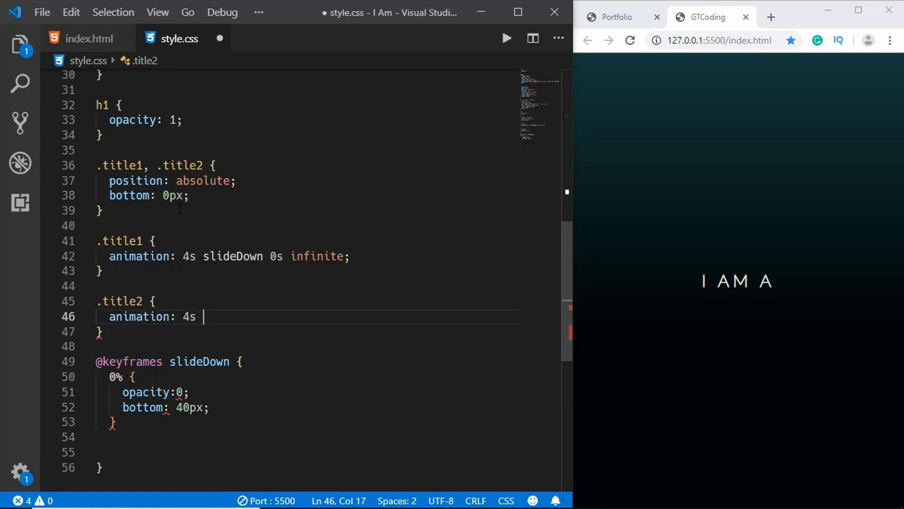
text(slideDown)
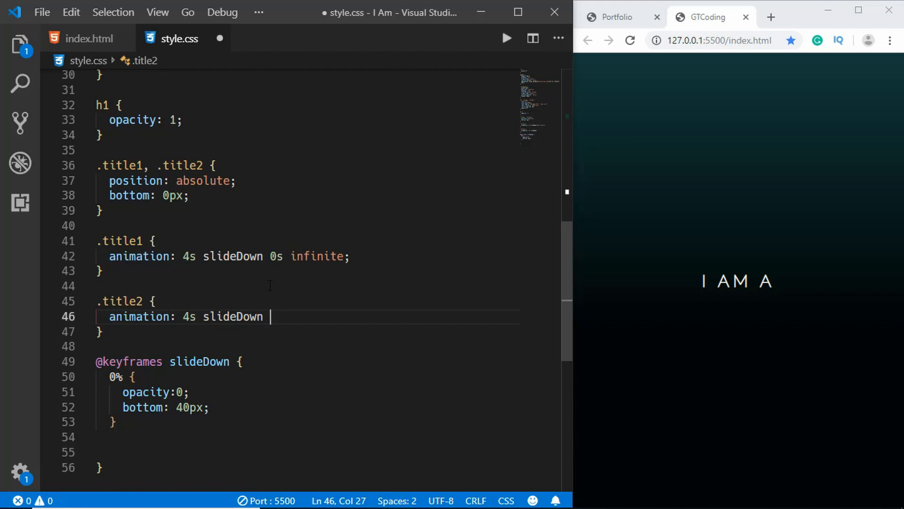
text(2s)
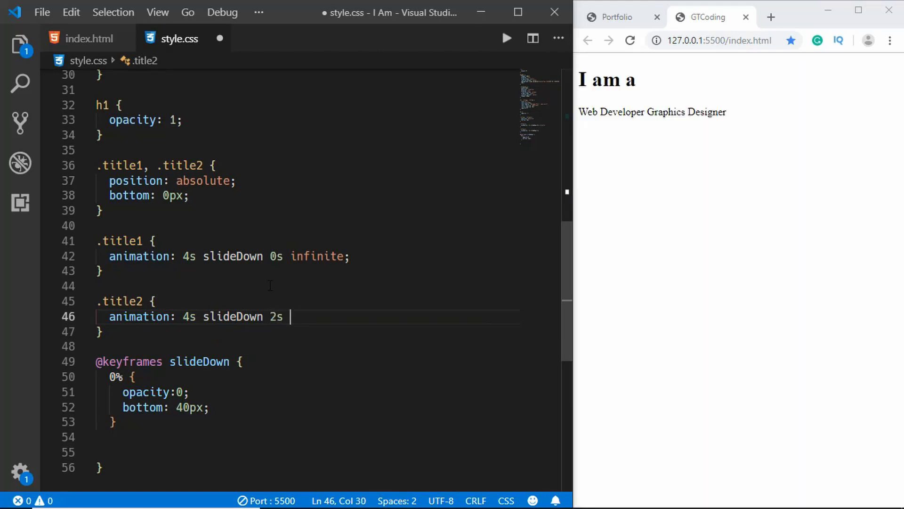
text(infinite;)
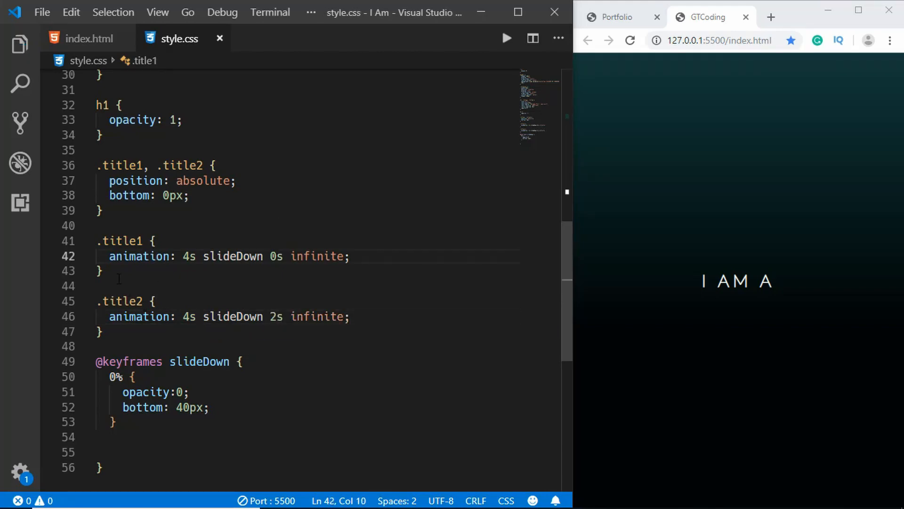
triple_click(229, 256)
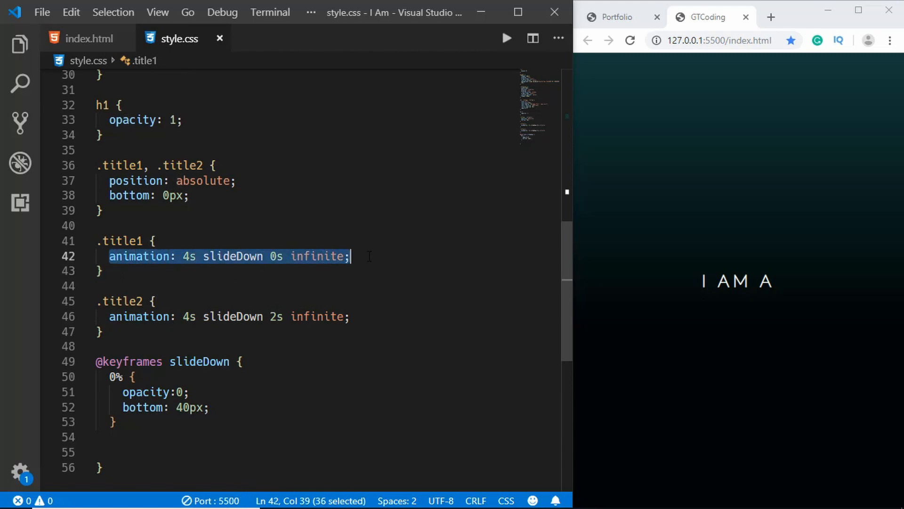
mouse_move(141, 257)
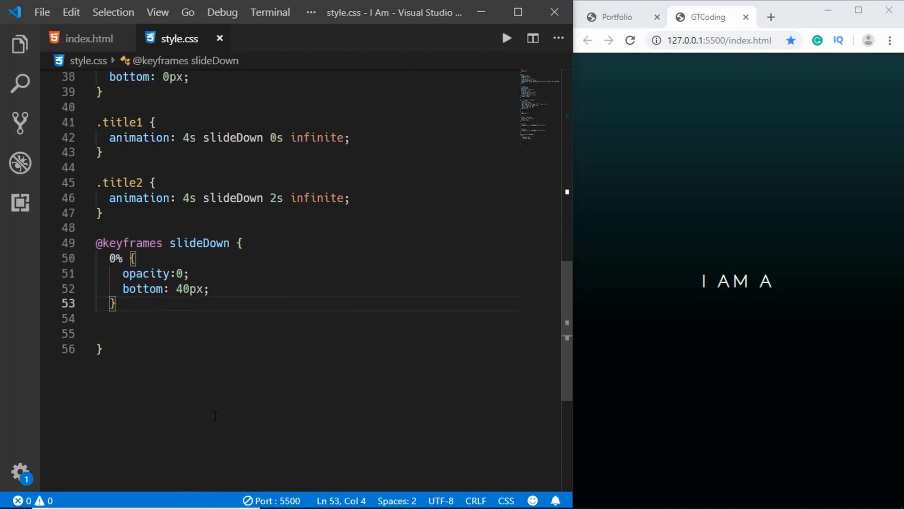
key(Enter)
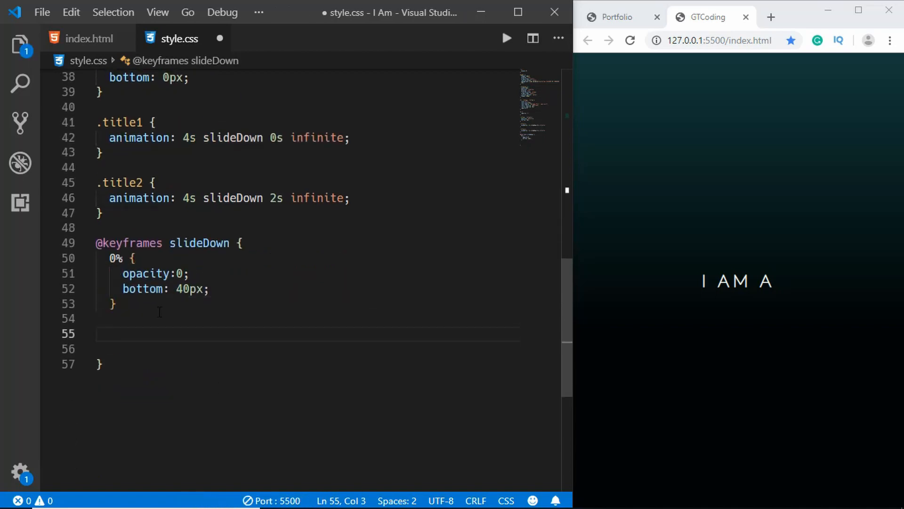
- Add 5% and 45% steps at bottom 0, opacity 1, and 50% at opacity 0, bottom -40px; save
click(109, 334)
text(5% {)
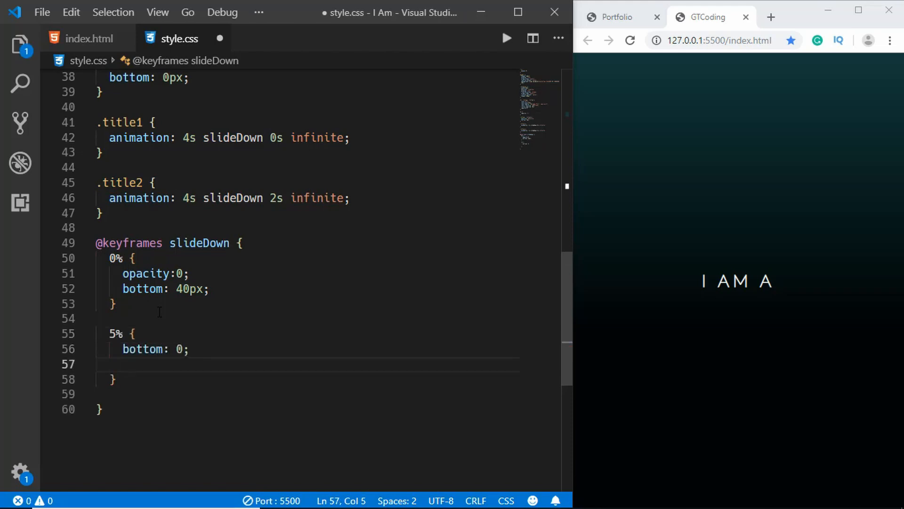
text(opacity:1;)
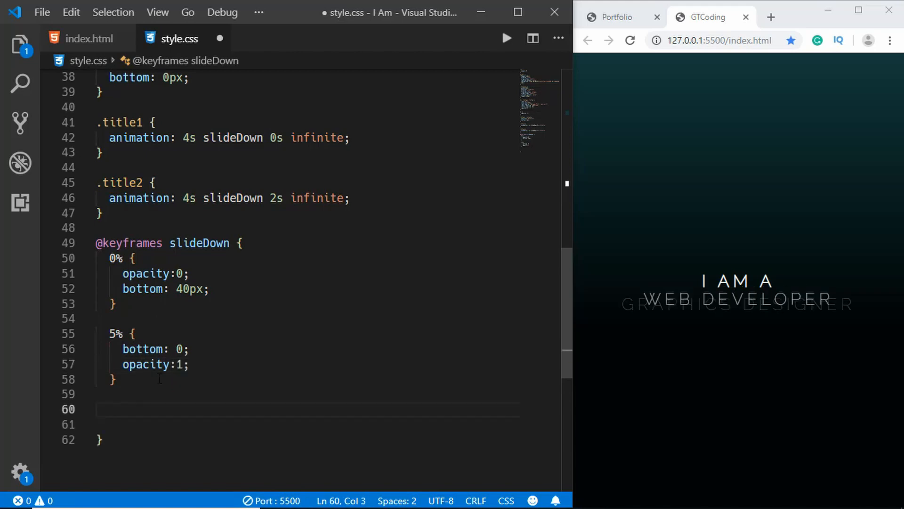
text(45% {)
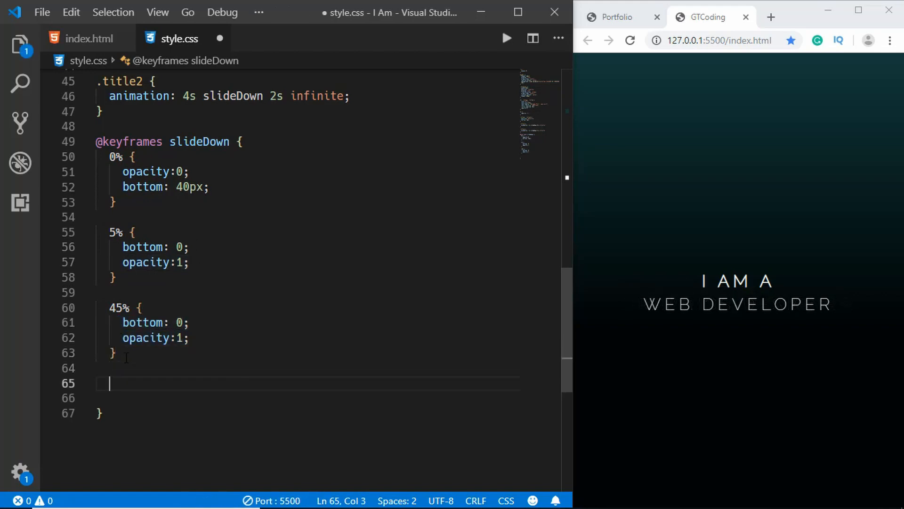
text(50% {)
text(opacity)
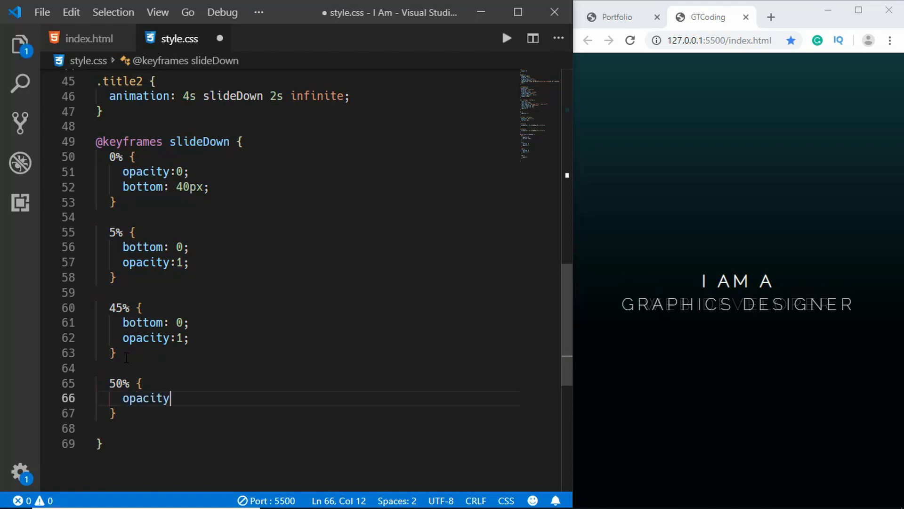
text(: 0;)
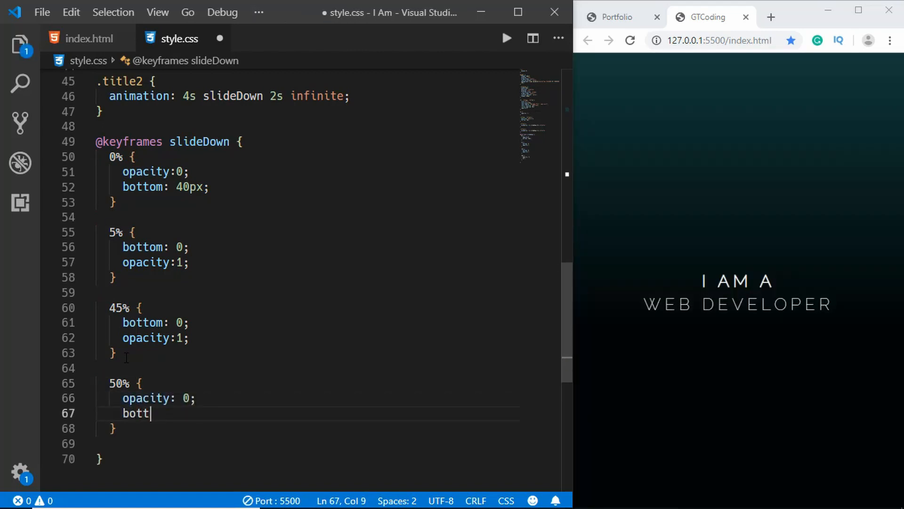
text(om: -40px;)
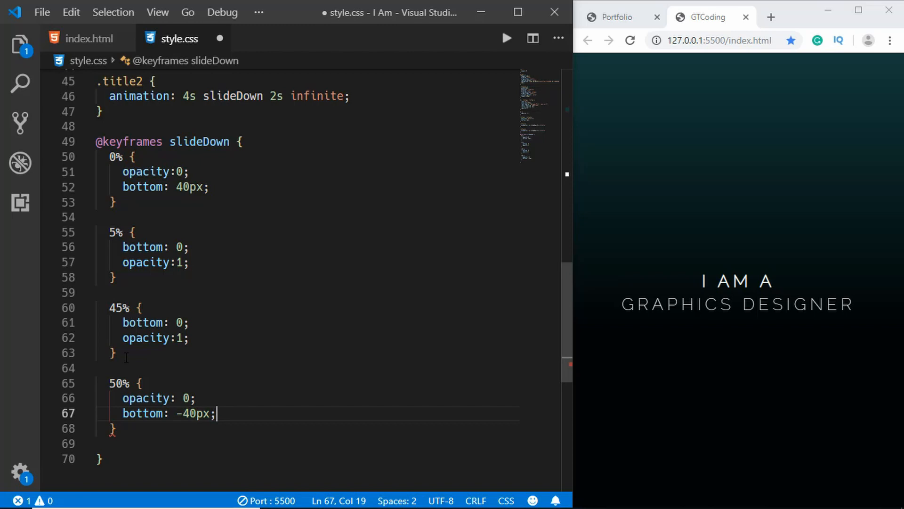
key(ctrl+s)
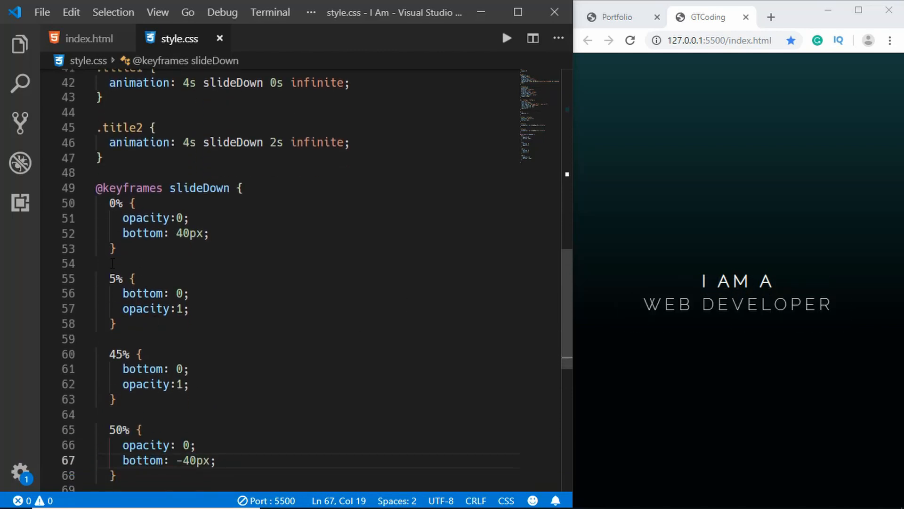
- Scroll up through style.css while the preview cycles WEB DEVELOPER and GRAPHICS DESIGNER
scroll(up, 3)
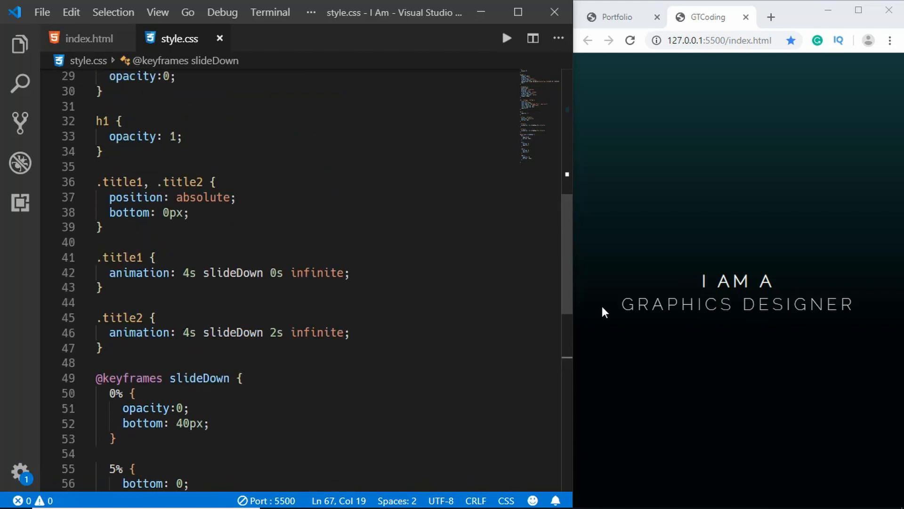